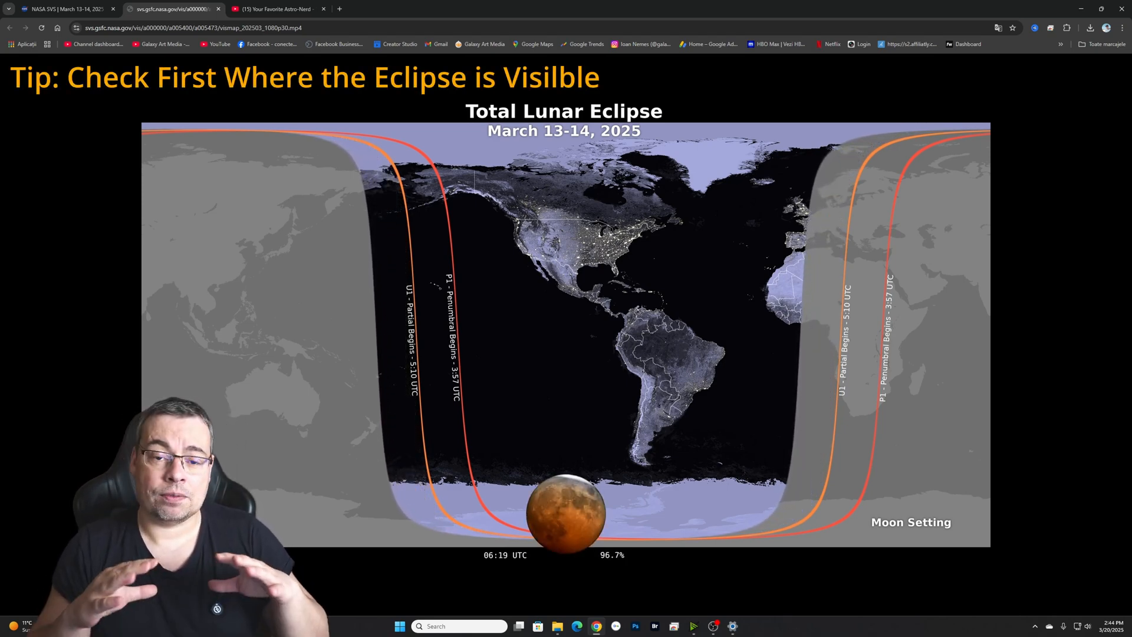
- Play the NASA March 2025 eclipse map video, then exit the full-screen YouTube video
{"action": "left_click", "coordinate": [274, 9]}
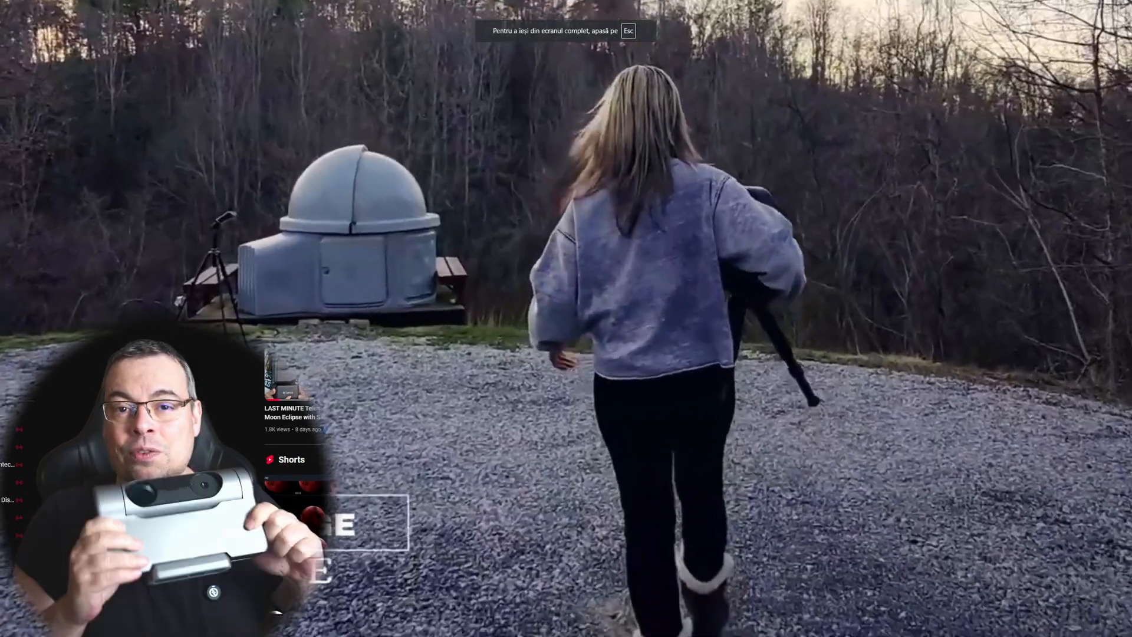
{"action": "key", "text": "Escape"}
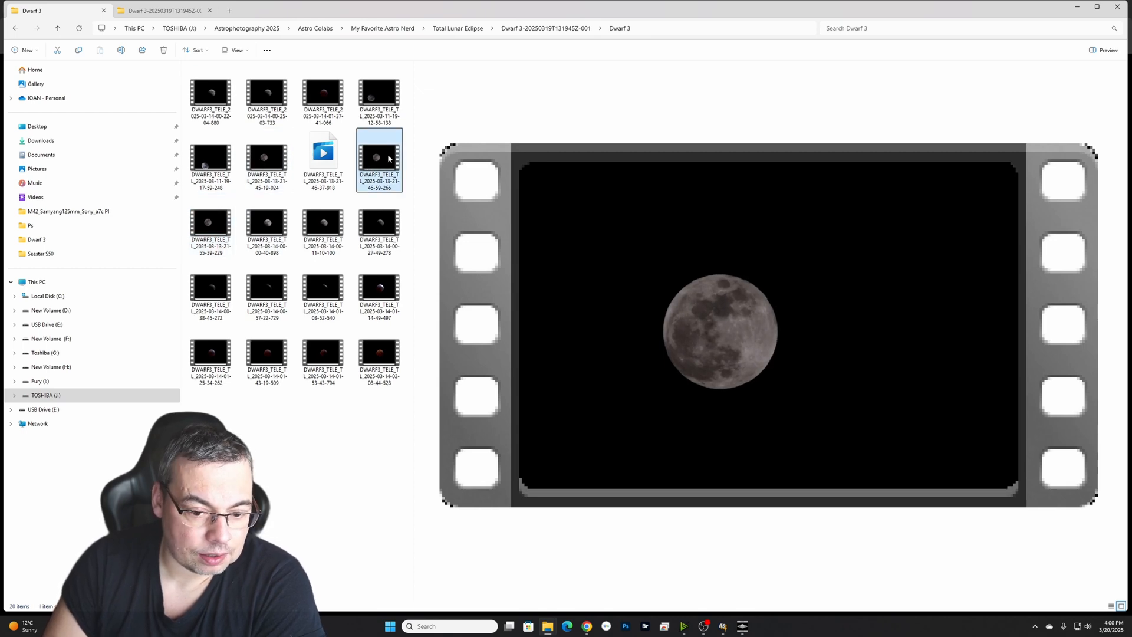
- Open a DWARF3_TELE eclipse clip in Media Player and play the partial phase
{"action": "double_click", "coordinate": [379, 157]}
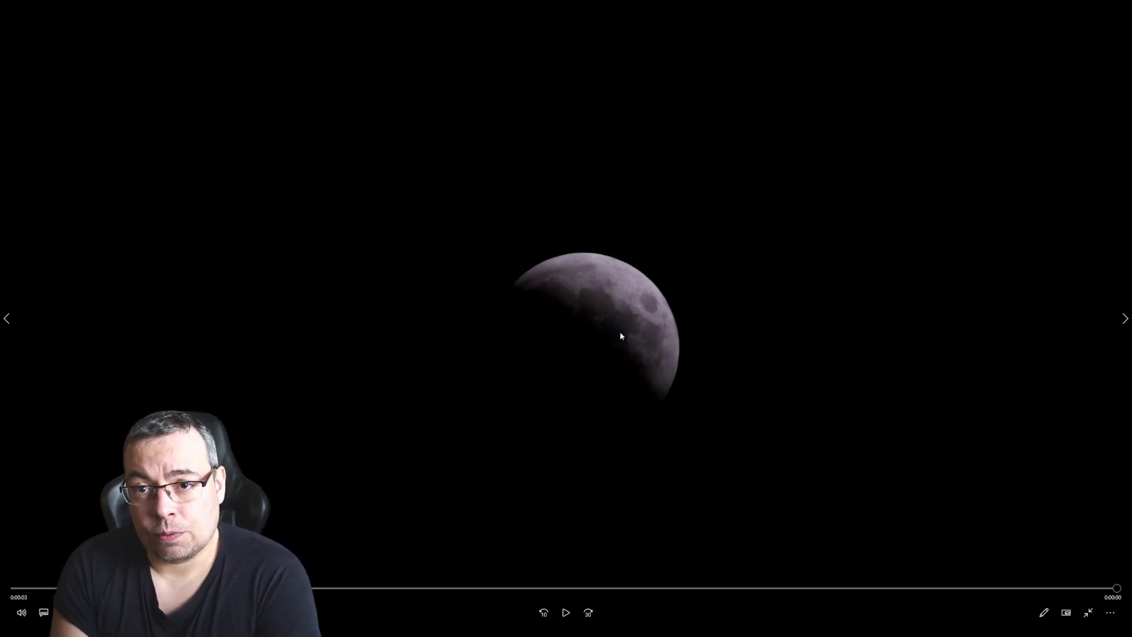
{"action": "left_click", "coordinate": [566, 612]}
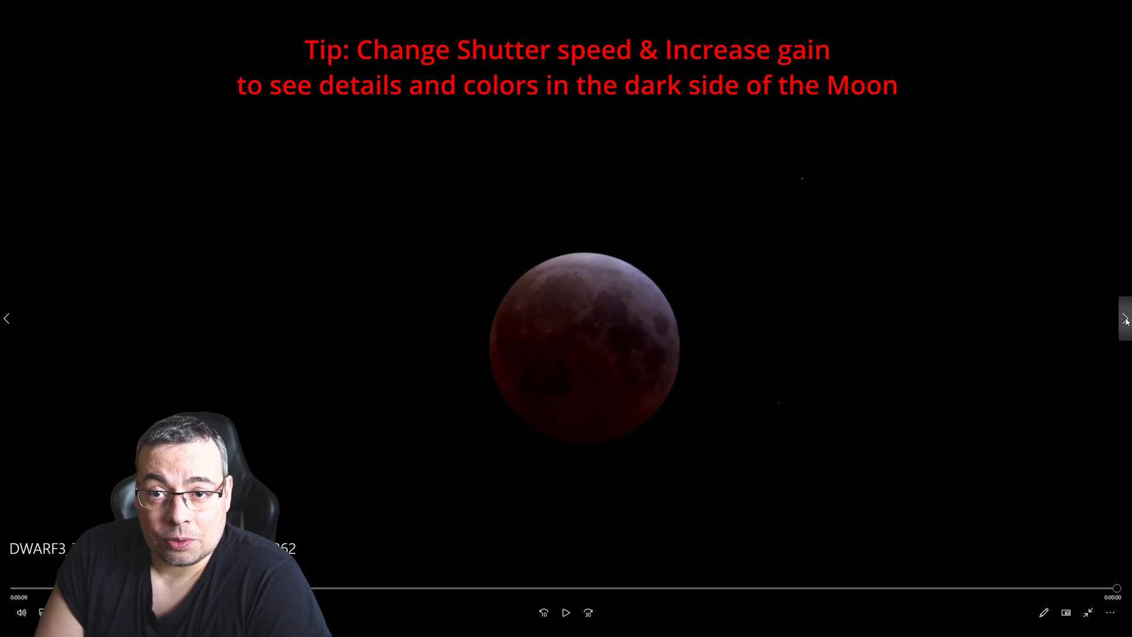
- Advance to the next Dwarf 3 clip showing the red, fully eclipsed Moon
{"action": "left_click", "coordinate": [566, 612]}
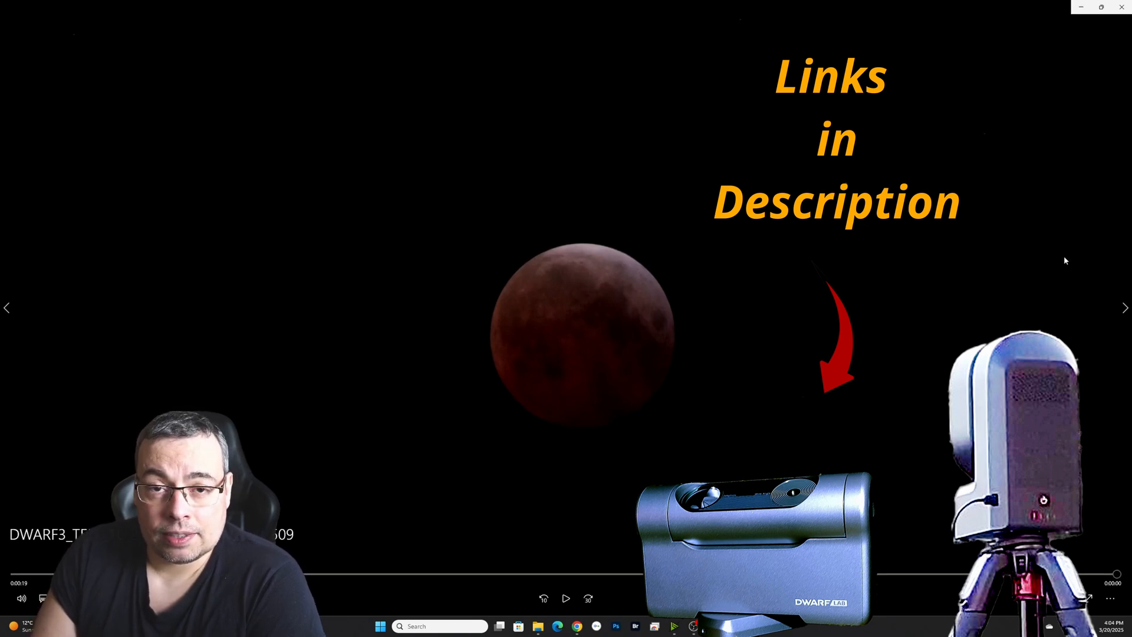
- Step through further clips until the 1:42 partial eclipse recording is playing
{"action": "left_click", "coordinate": [566, 598]}
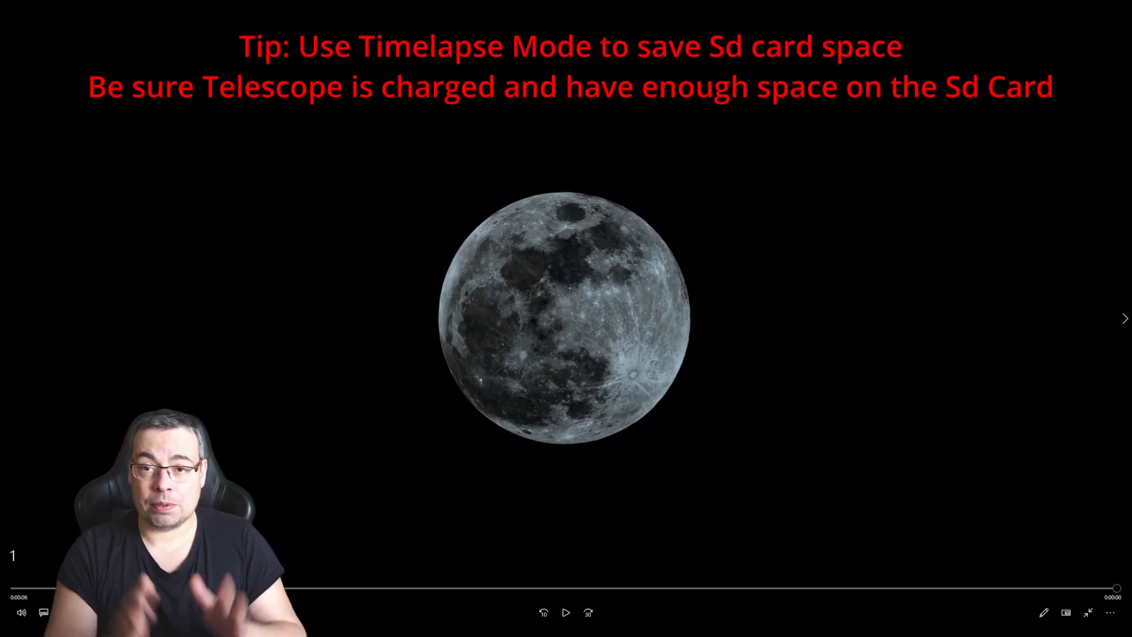
{"action": "left_click", "coordinate": [566, 612]}
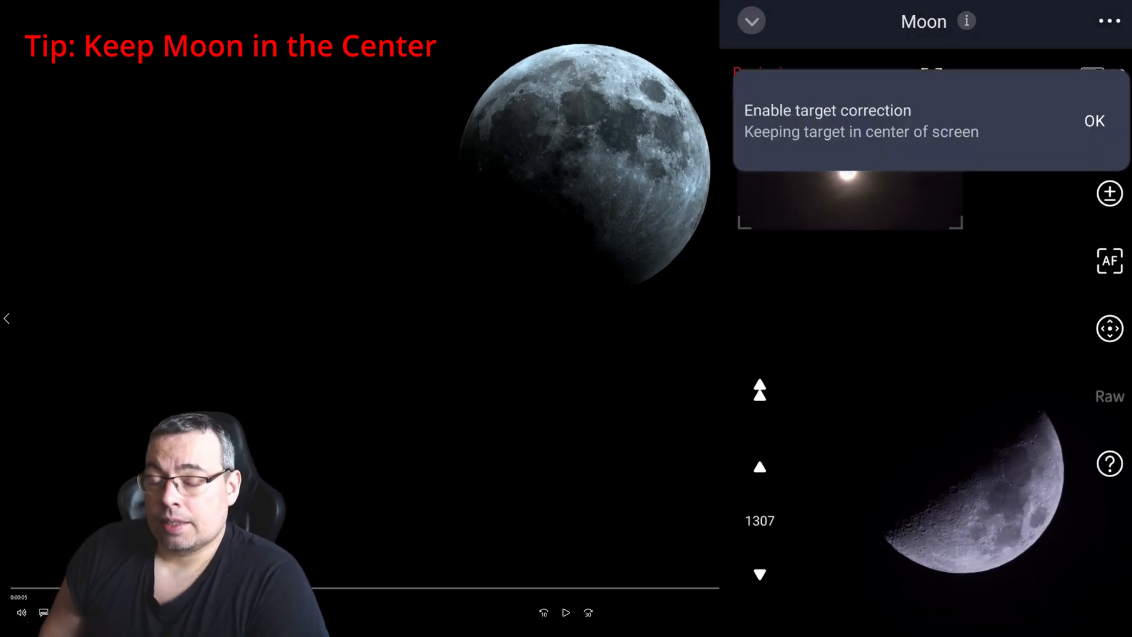
{"action": "left_click", "coordinate": [1095, 120]}
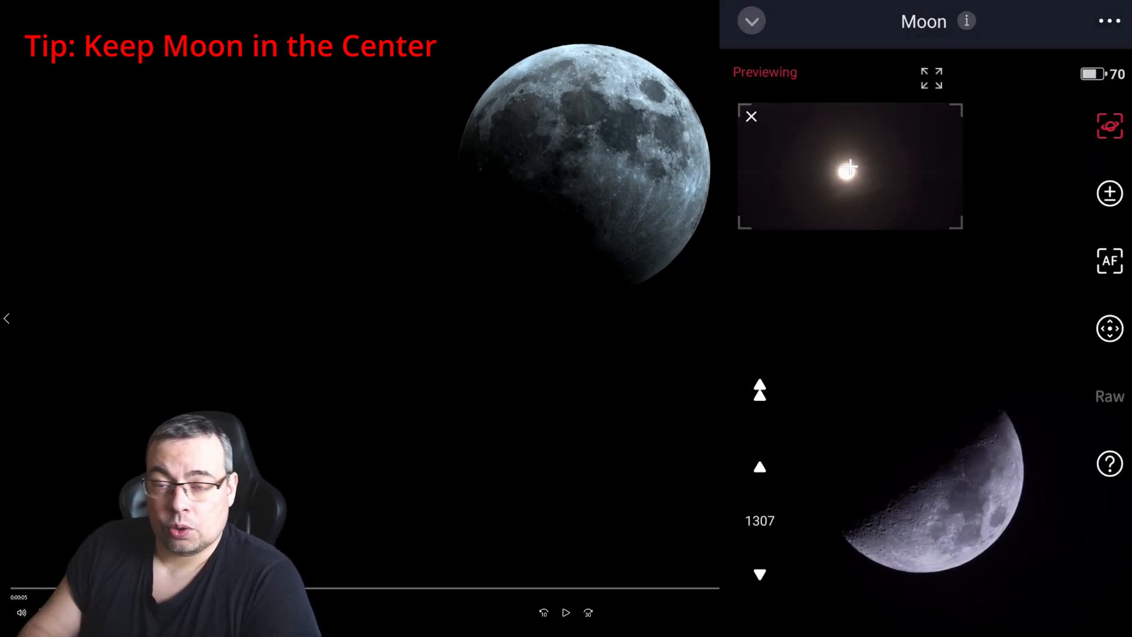
{"action": "left_click", "coordinate": [989, 563]}
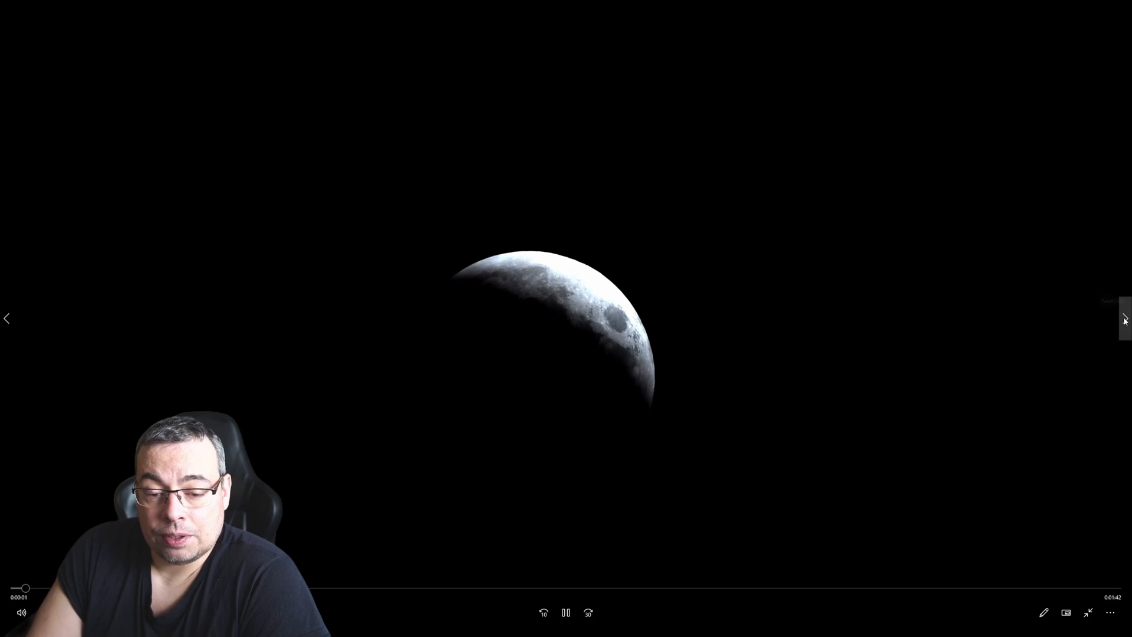
{"action": "mouse_move", "coordinate": [1125, 319]}
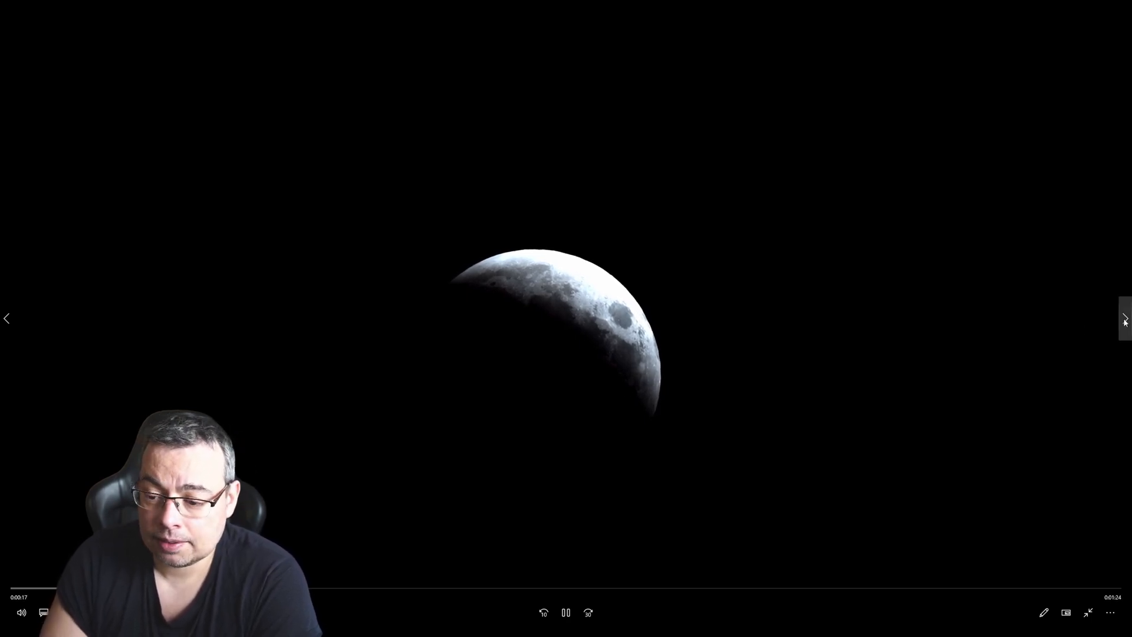
- Load the next partial-eclipse clip, the 1:24 recording, in Media Player
{"action": "left_click", "coordinate": [1123, 318]}
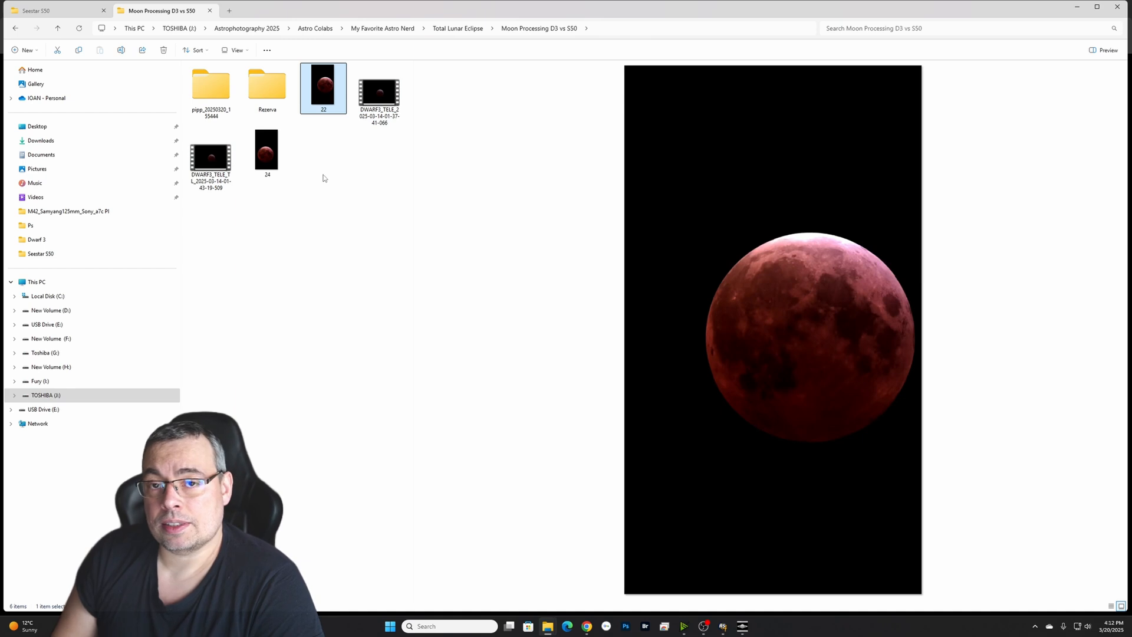
{"action": "mouse_move", "coordinate": [356, 171]}
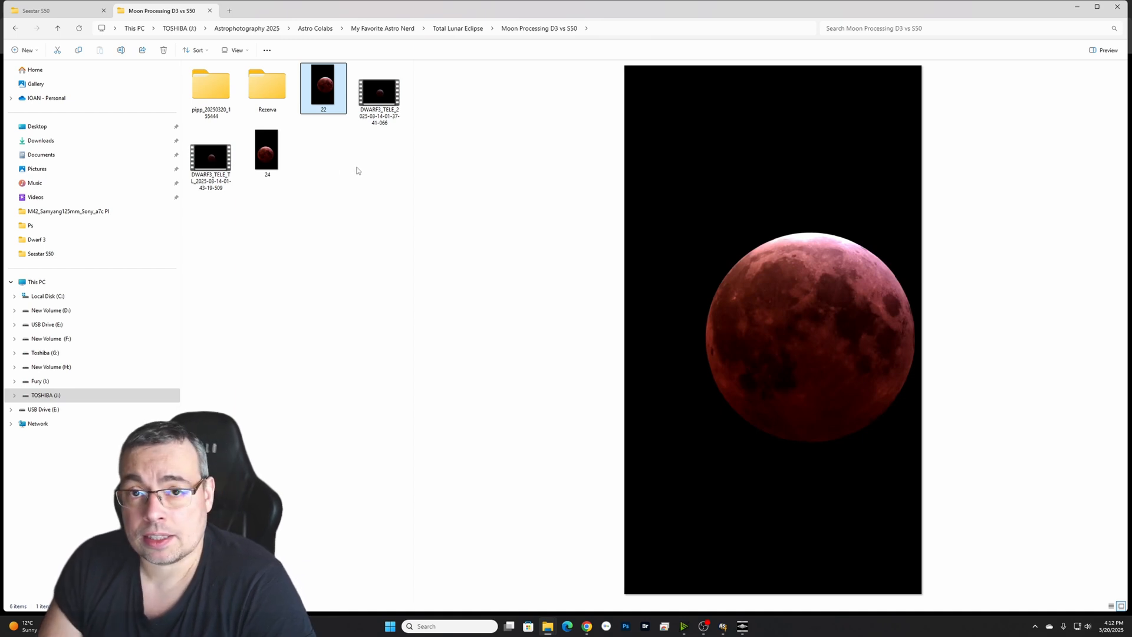
- Select the Dwarf 3 MP4 eclipse video file to load into AutoStakkert!
{"action": "left_click", "coordinate": [379, 94]}
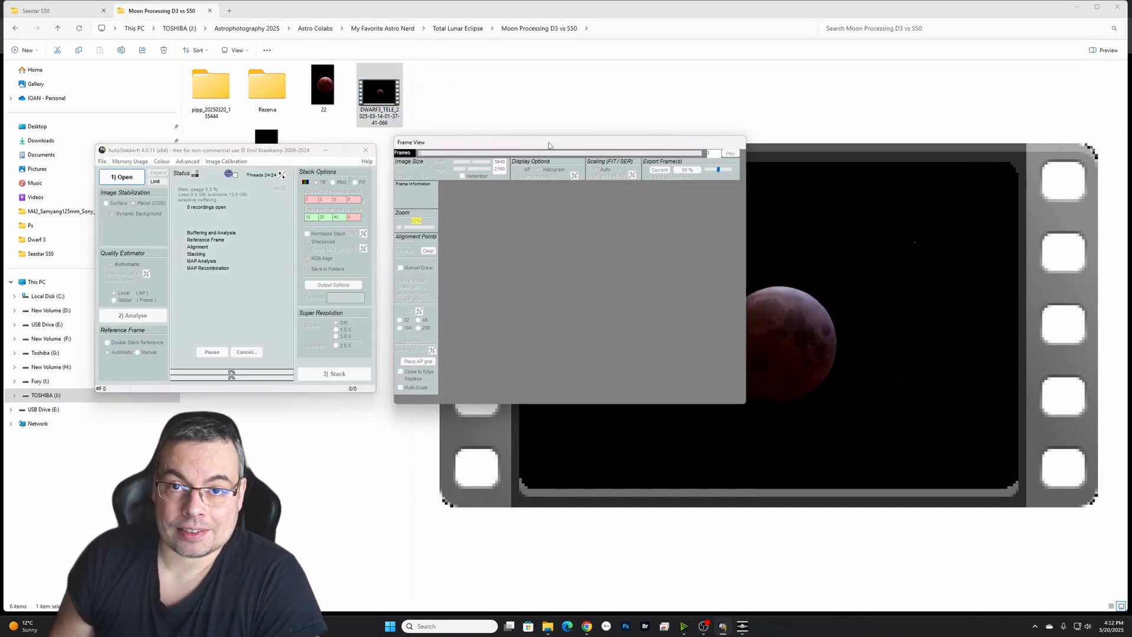
{"action": "mouse_move", "coordinate": [515, 111]}
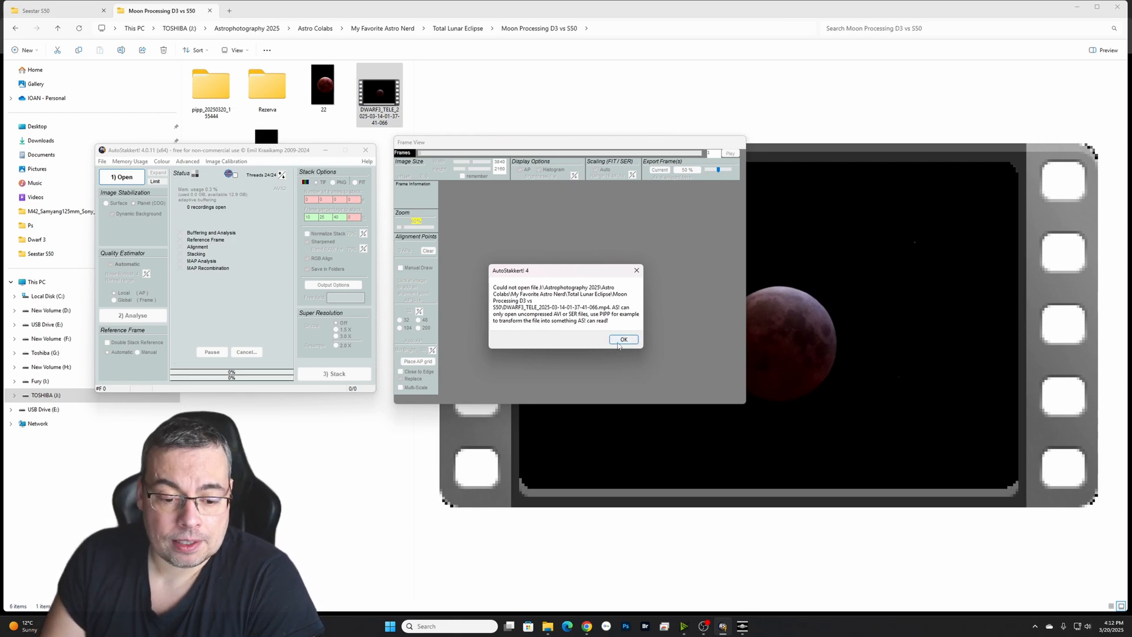
- Dismiss the format error and convert the Dwarf 3 clip in PIPP into 505 TIFF frames
{"action": "left_click", "coordinate": [623, 339]}
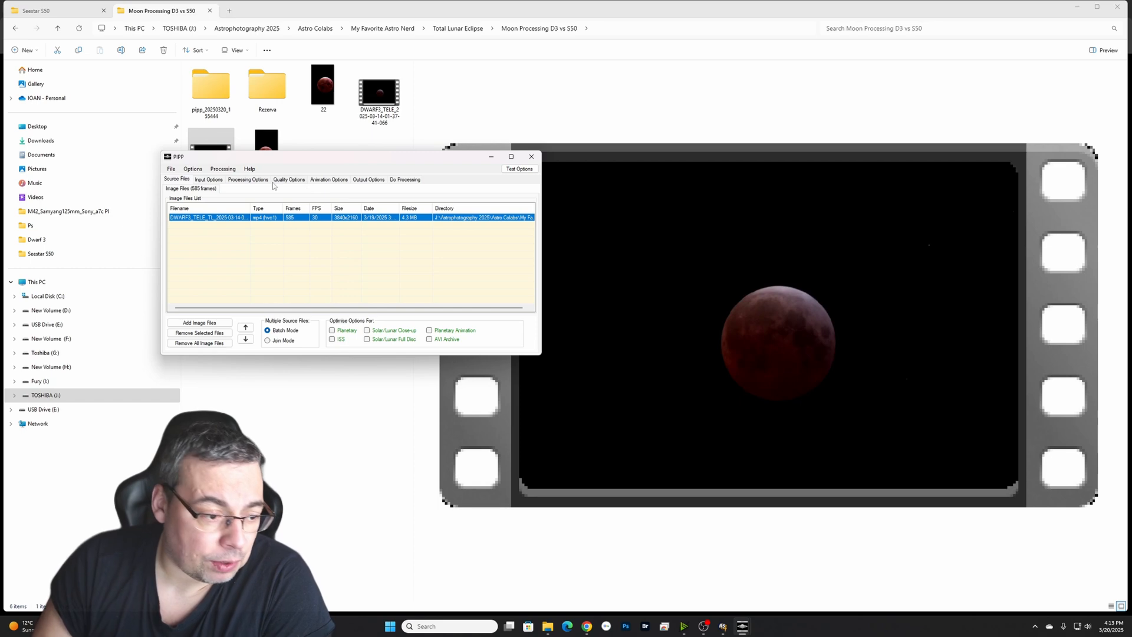
{"action": "left_click", "coordinate": [248, 180]}
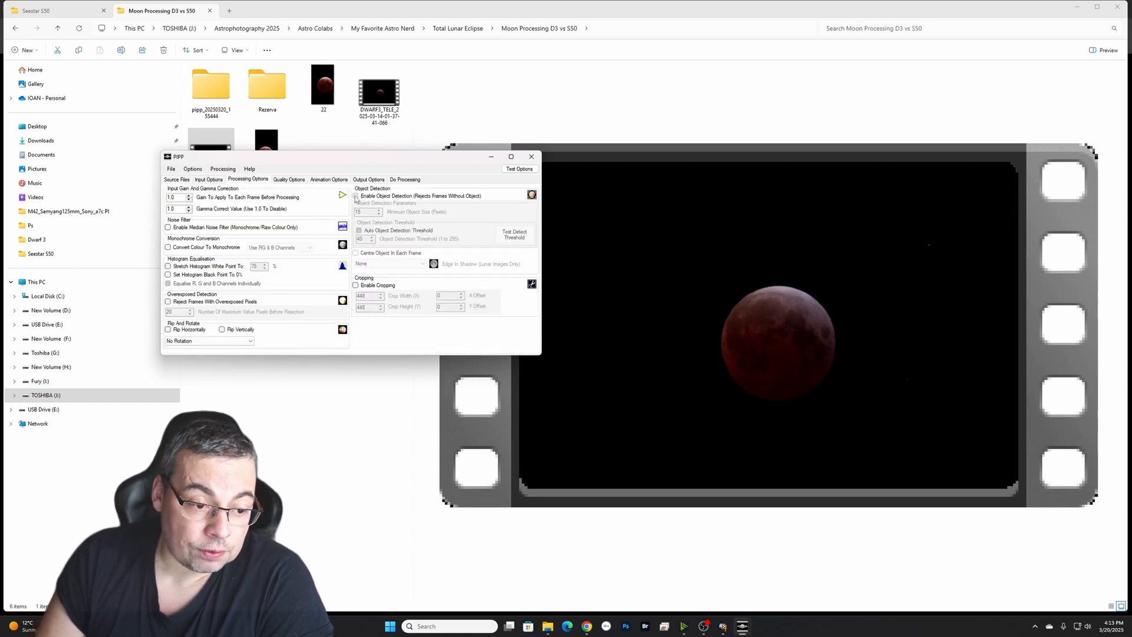
{"action": "left_click", "coordinate": [354, 196]}
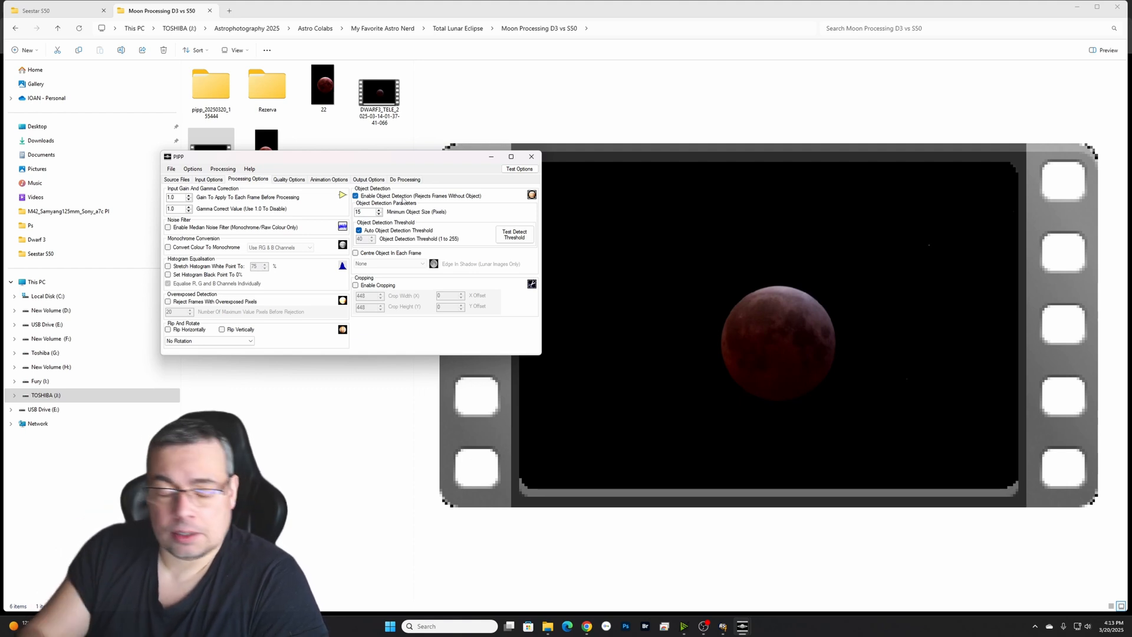
{"action": "left_click", "coordinate": [355, 195]}
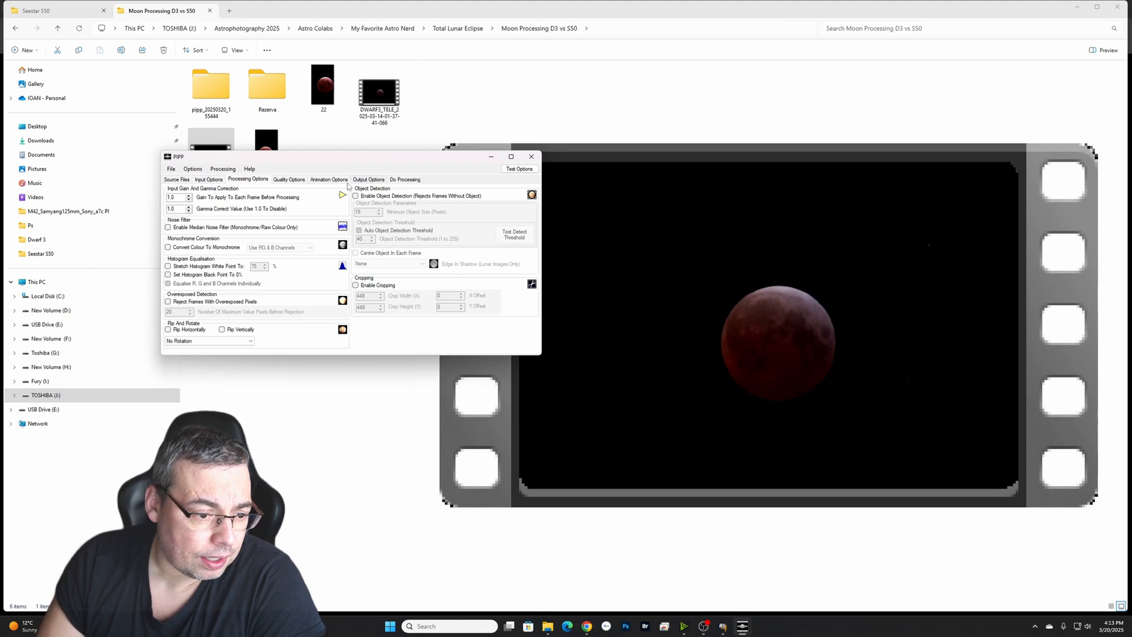
{"action": "left_click", "coordinate": [368, 179]}
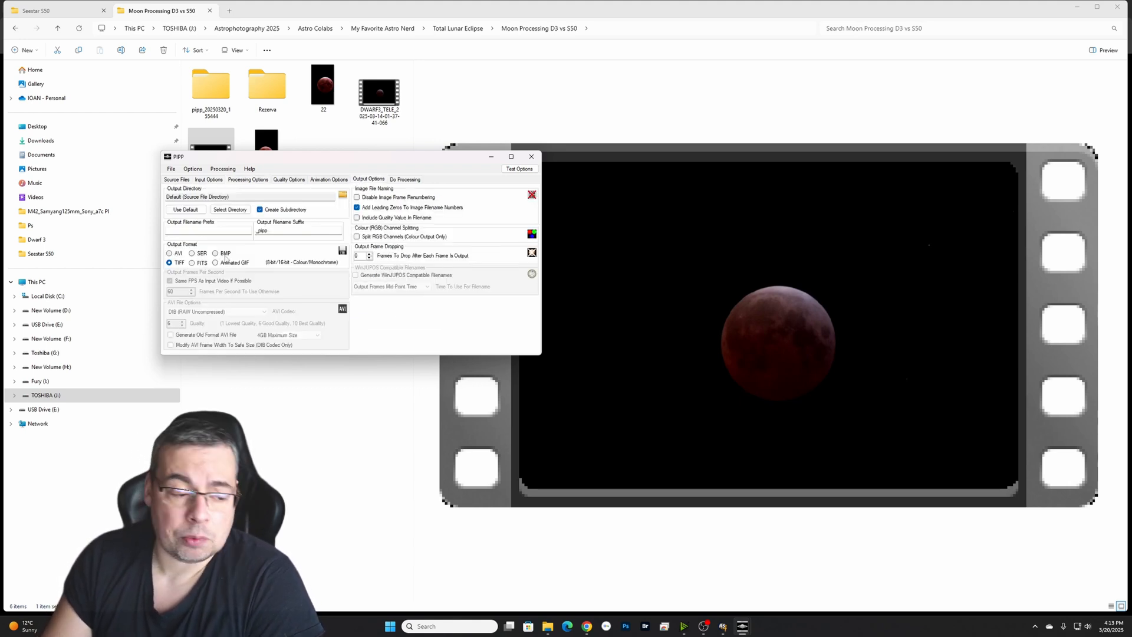
{"action": "left_click", "coordinate": [193, 253]}
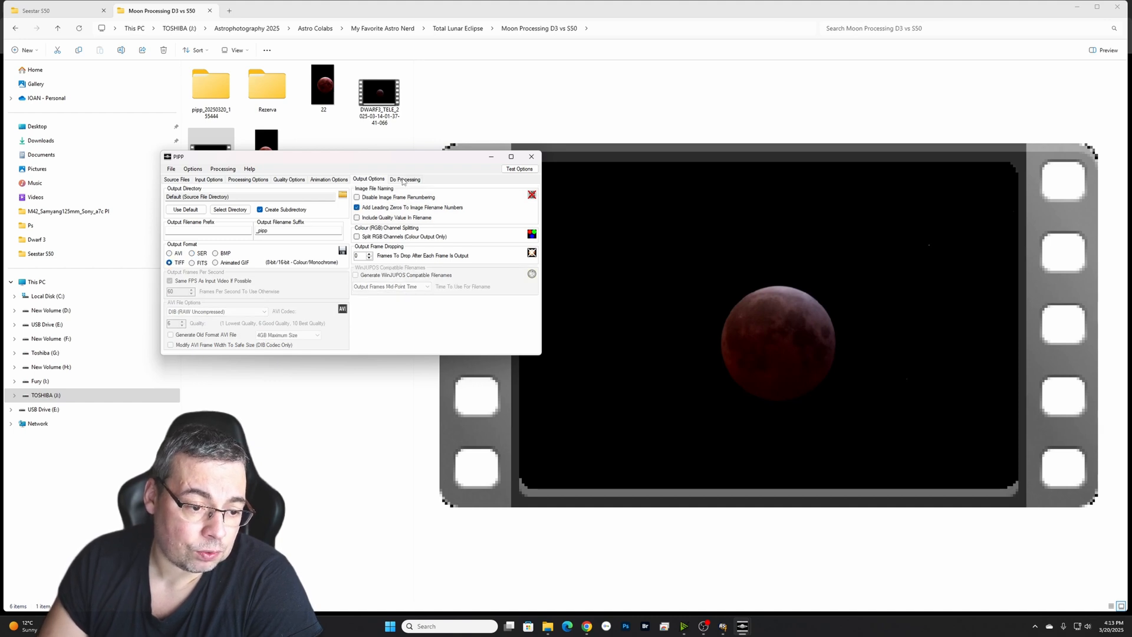
{"action": "left_click", "coordinate": [405, 180]}
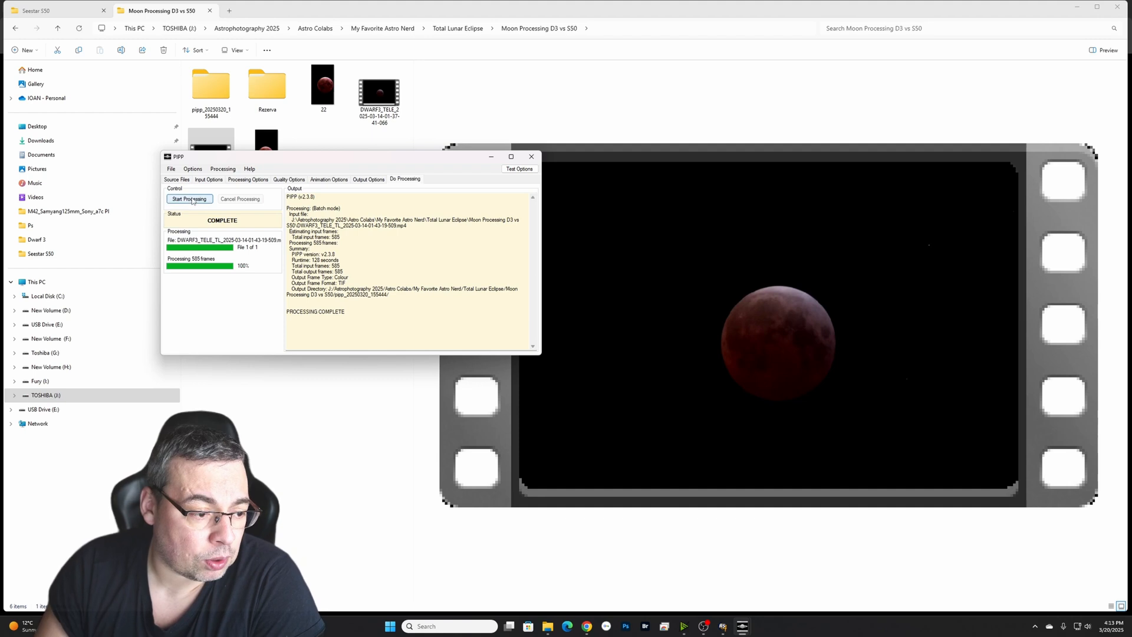
- Open the pipp_20250320 DWARF3_TELE output folder and preview frame 010
{"action": "left_click", "coordinate": [531, 156]}
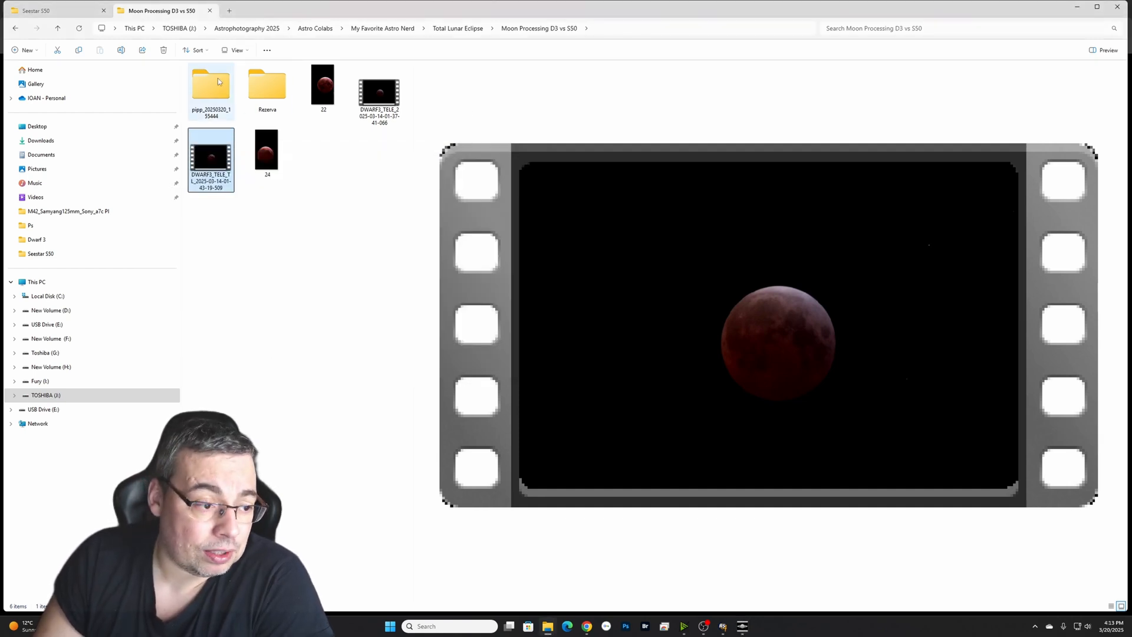
{"action": "double_click", "coordinate": [210, 158]}
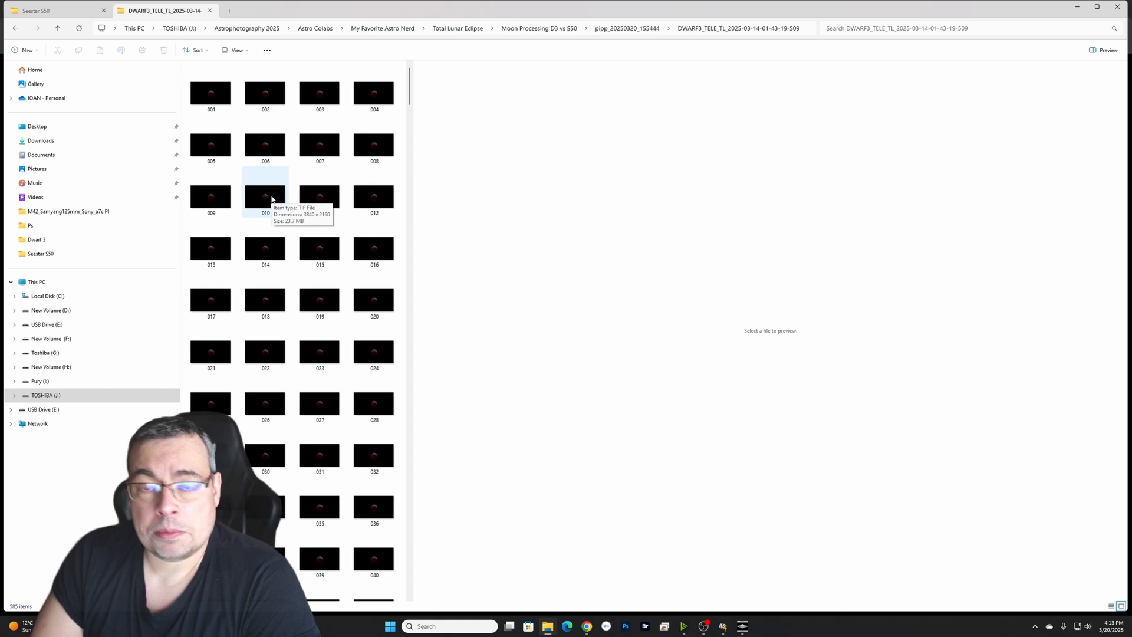
{"action": "double_click", "coordinate": [265, 196]}
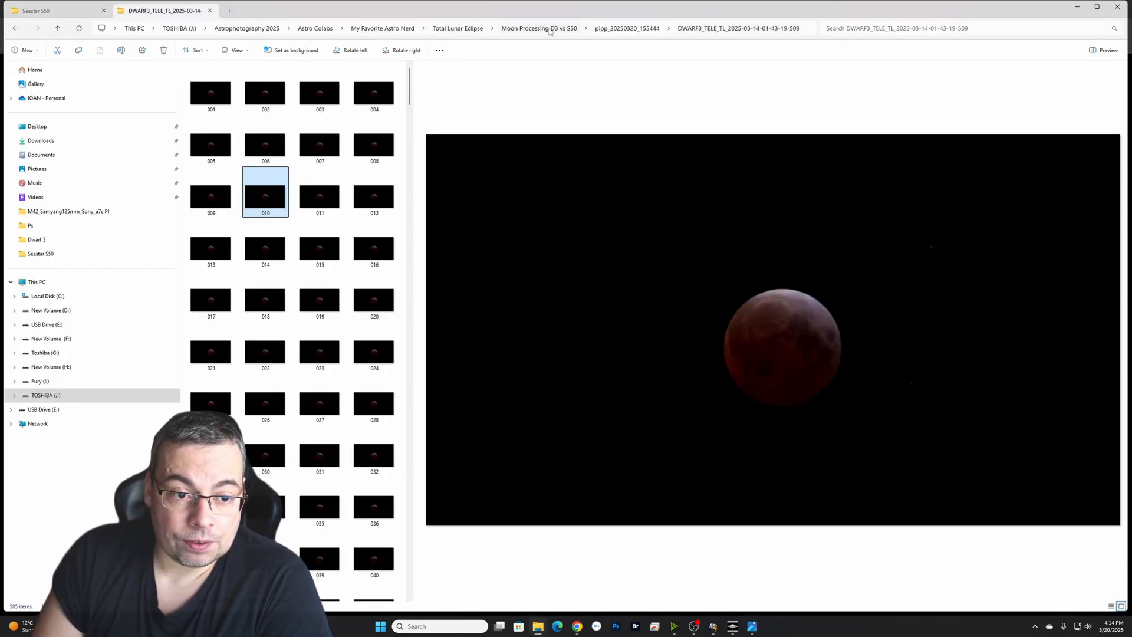
{"action": "left_click", "coordinate": [540, 28]}
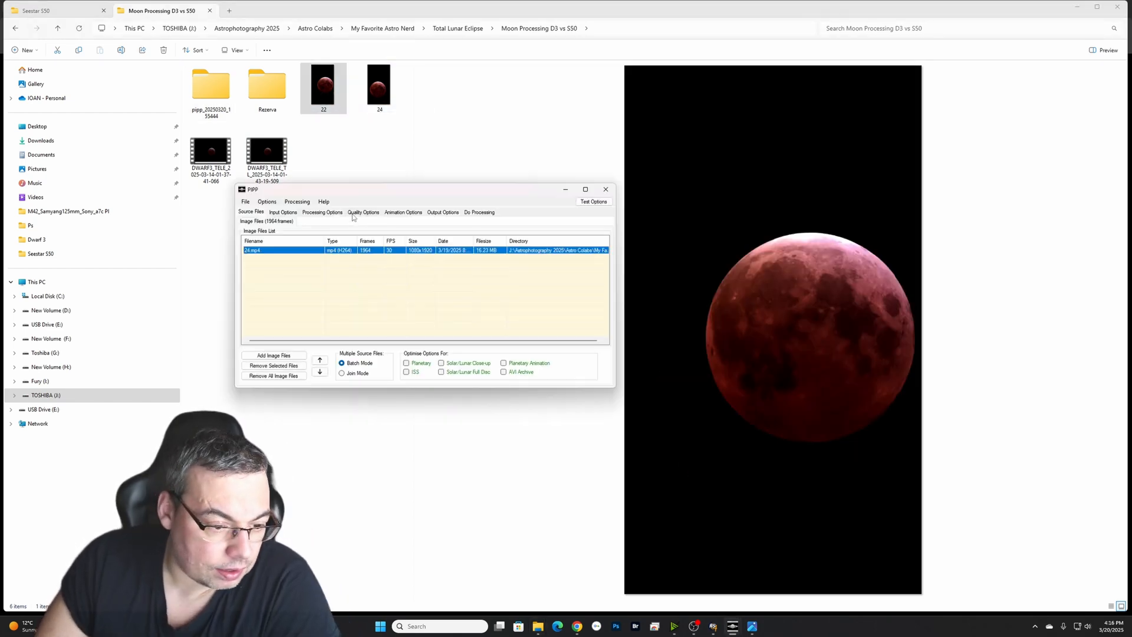
- Confirm the processing and TIFF output settings, then start converting 24.mp4
{"action": "left_click", "coordinate": [322, 211]}
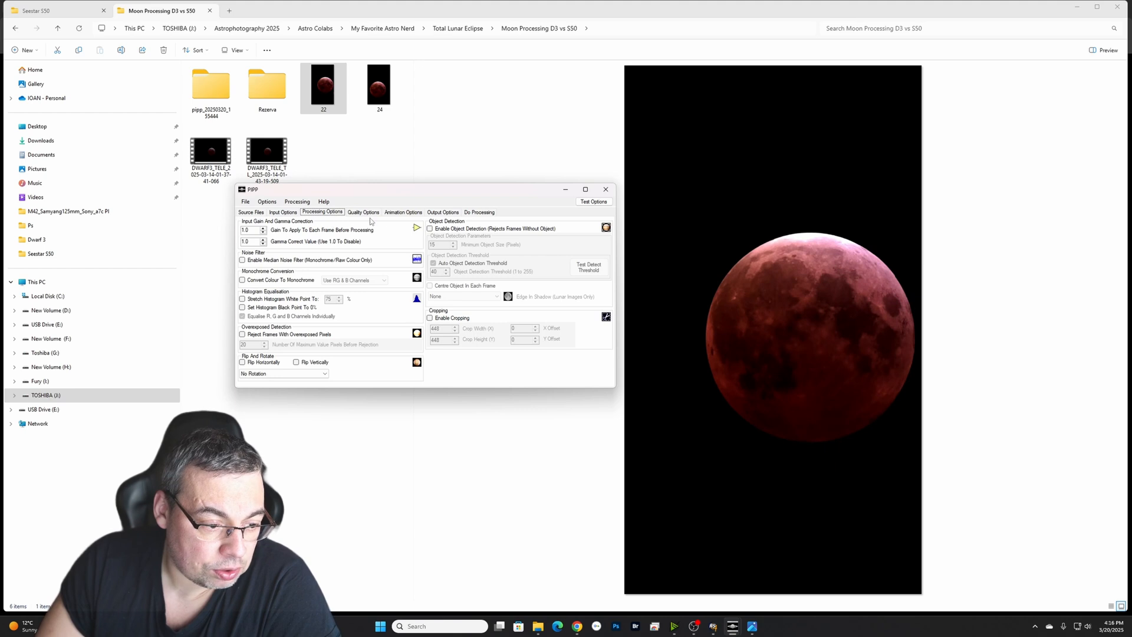
{"action": "left_click", "coordinate": [443, 212]}
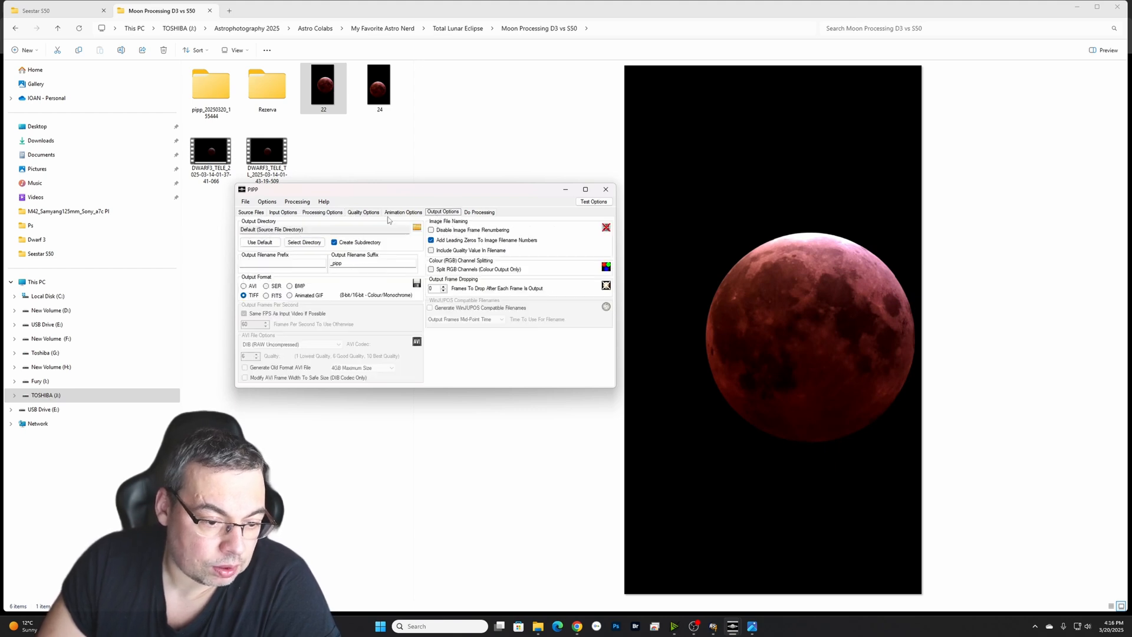
{"action": "mouse_move", "coordinate": [476, 215]}
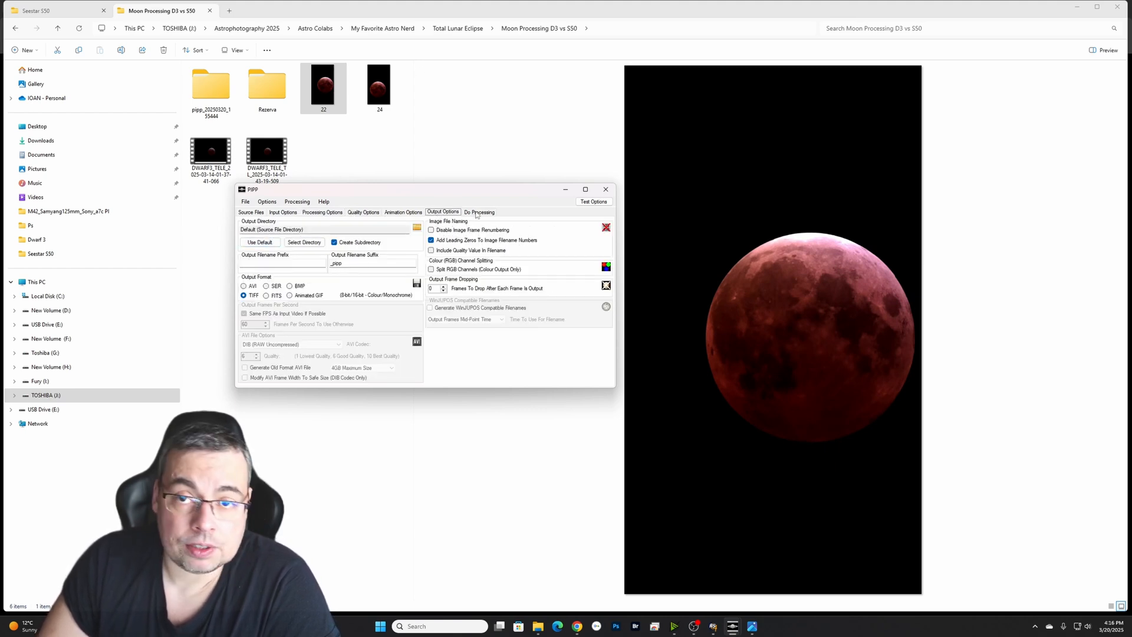
{"action": "left_click", "coordinate": [478, 211]}
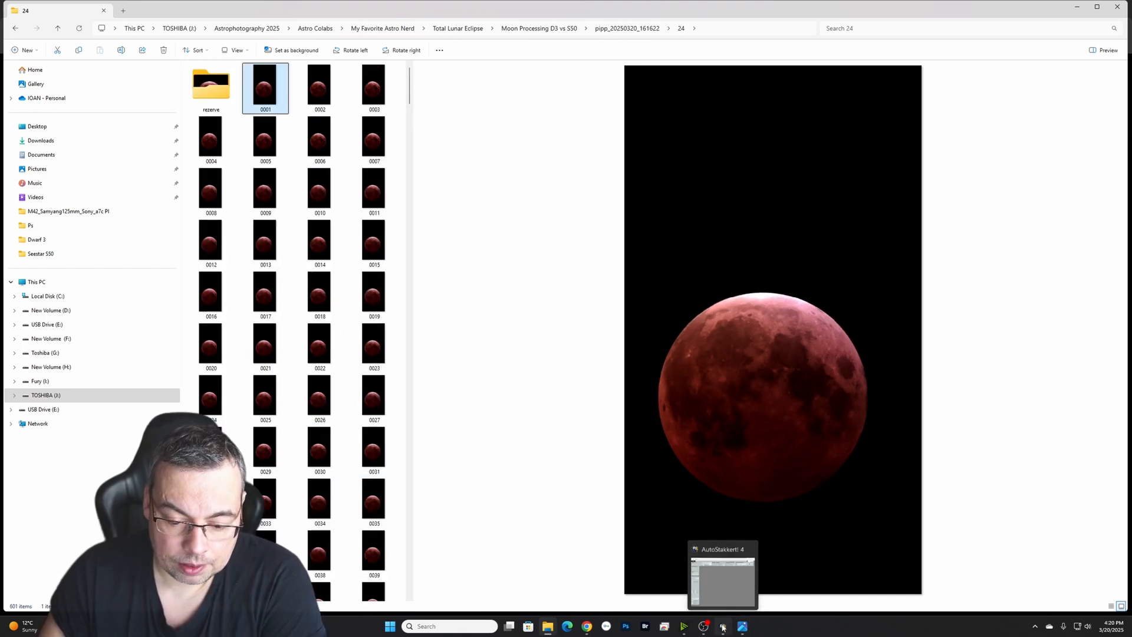
- Select all extracted Moon frames in the 24 output folder
{"action": "left_click", "coordinate": [722, 627]}
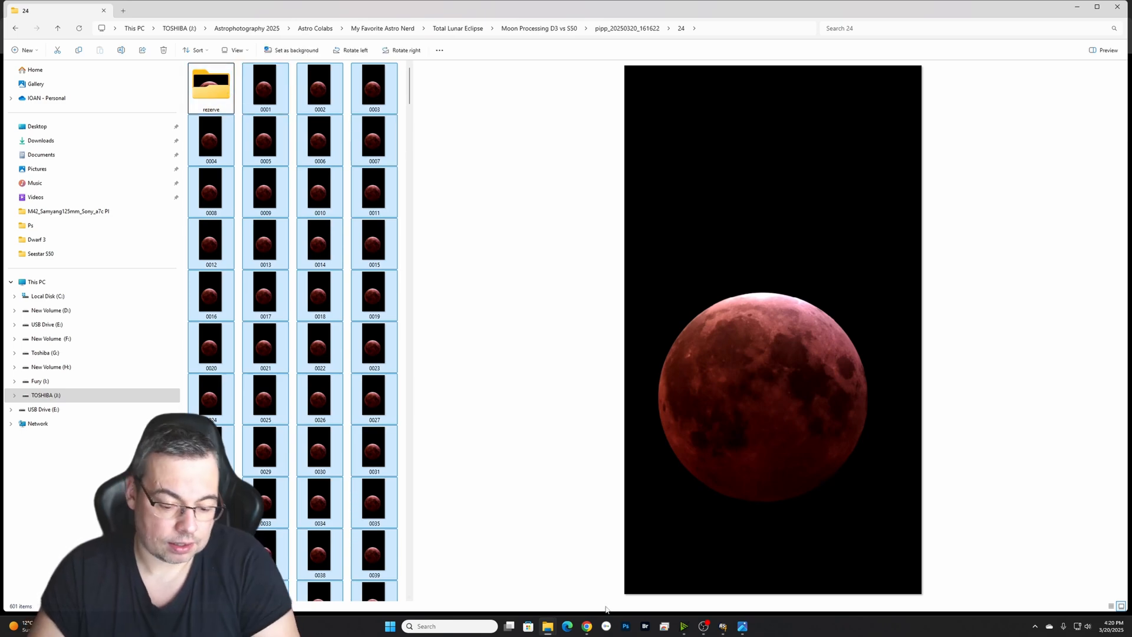
{"action": "mouse_move", "coordinate": [547, 626]}
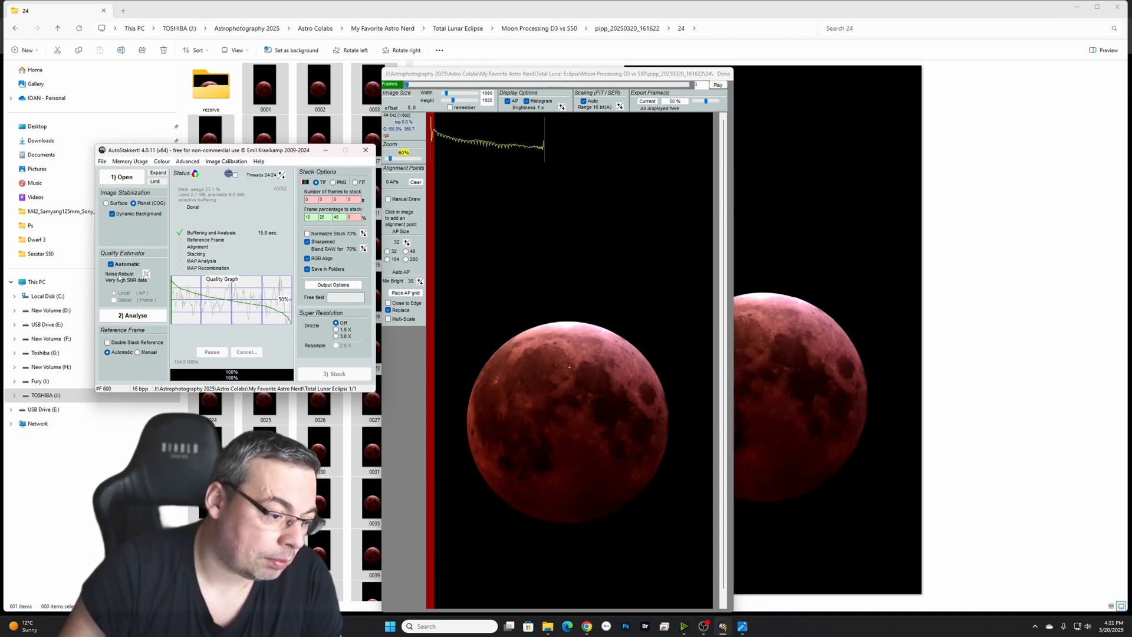
- Place an AP grid over the Moon and stack the best 5, 10 and 20 percent of the 600 frames
{"action": "left_click", "coordinate": [133, 315]}
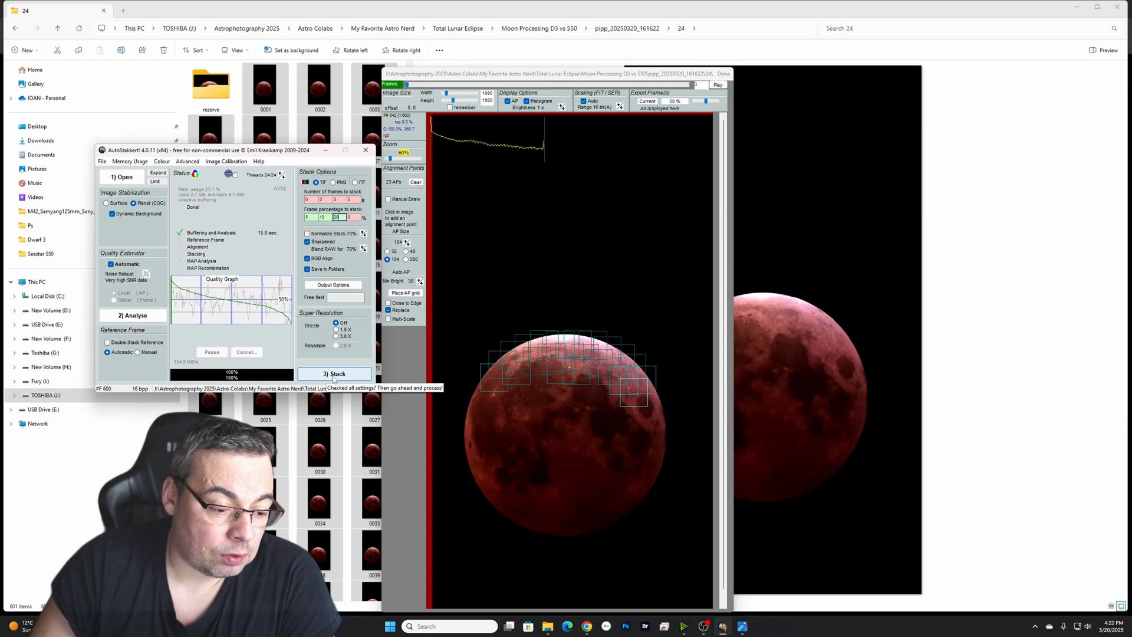
{"action": "left_click", "coordinate": [334, 373]}
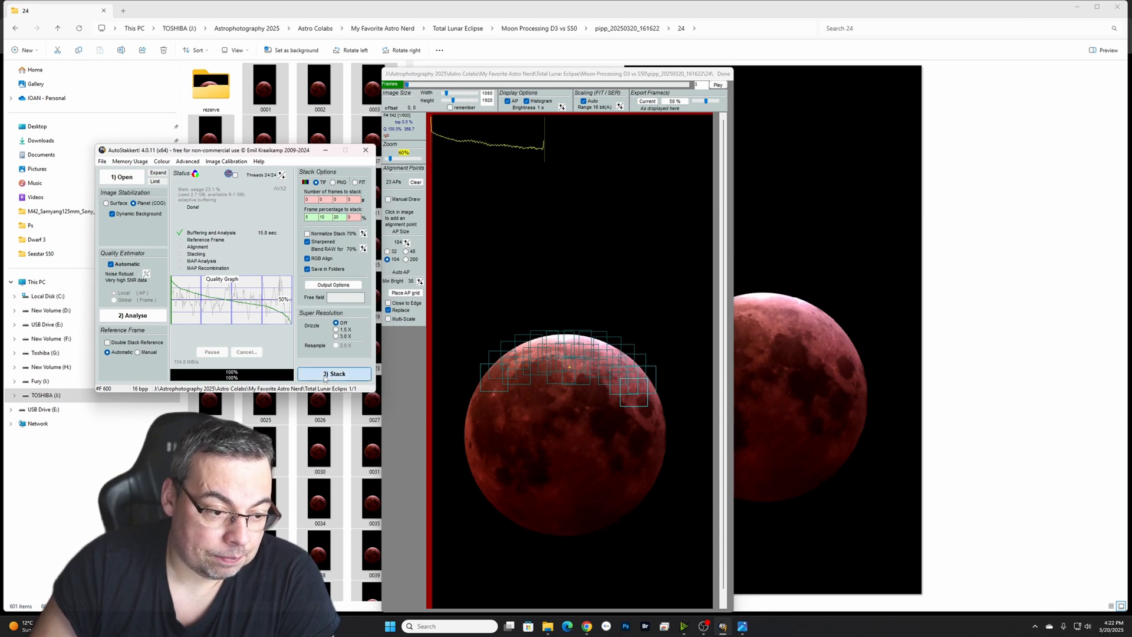
{"action": "left_click", "coordinate": [334, 373]}
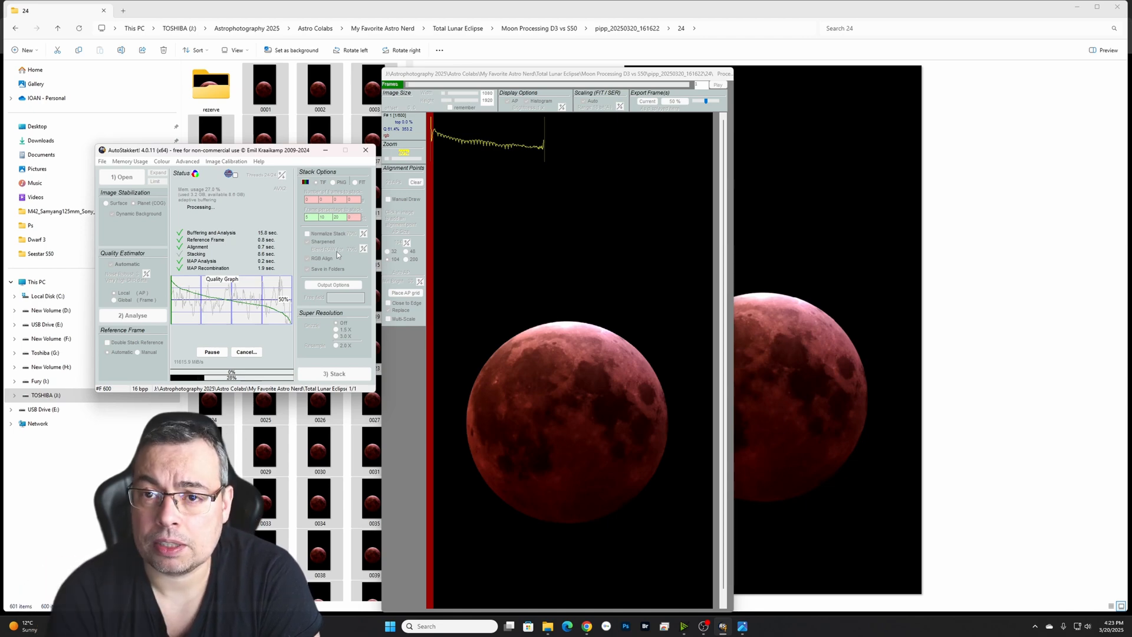
{"action": "mouse_move", "coordinate": [995, 190]}
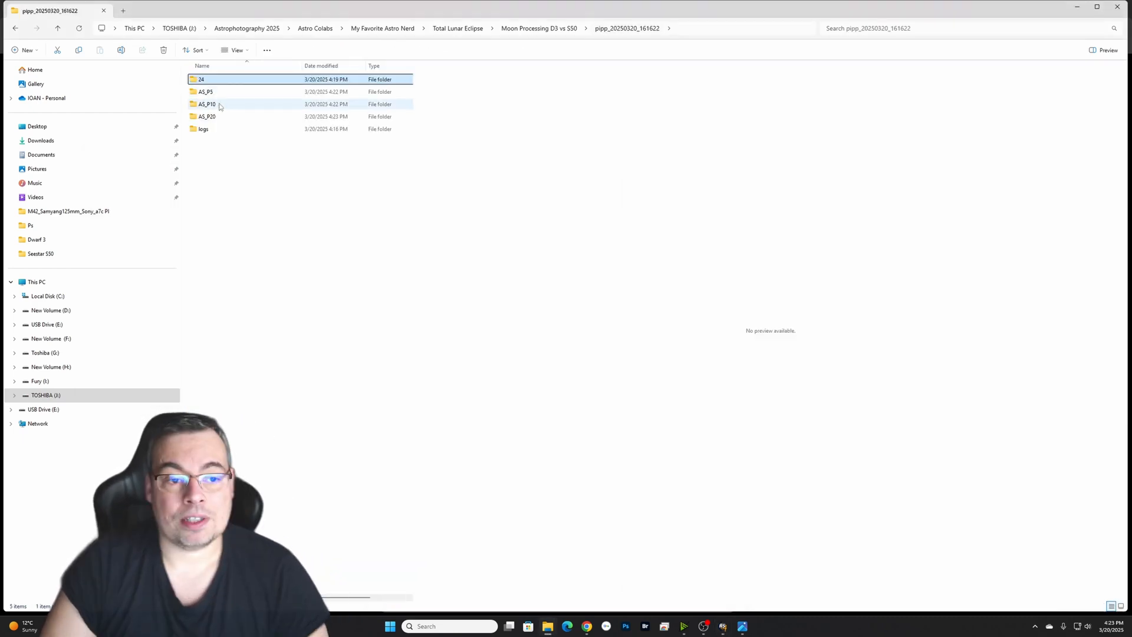
- Open the 5 percent stacked TIF in AS_P5, then the 10 percent stacked TIF in AS_P10
{"action": "double_click", "coordinate": [205, 92]}
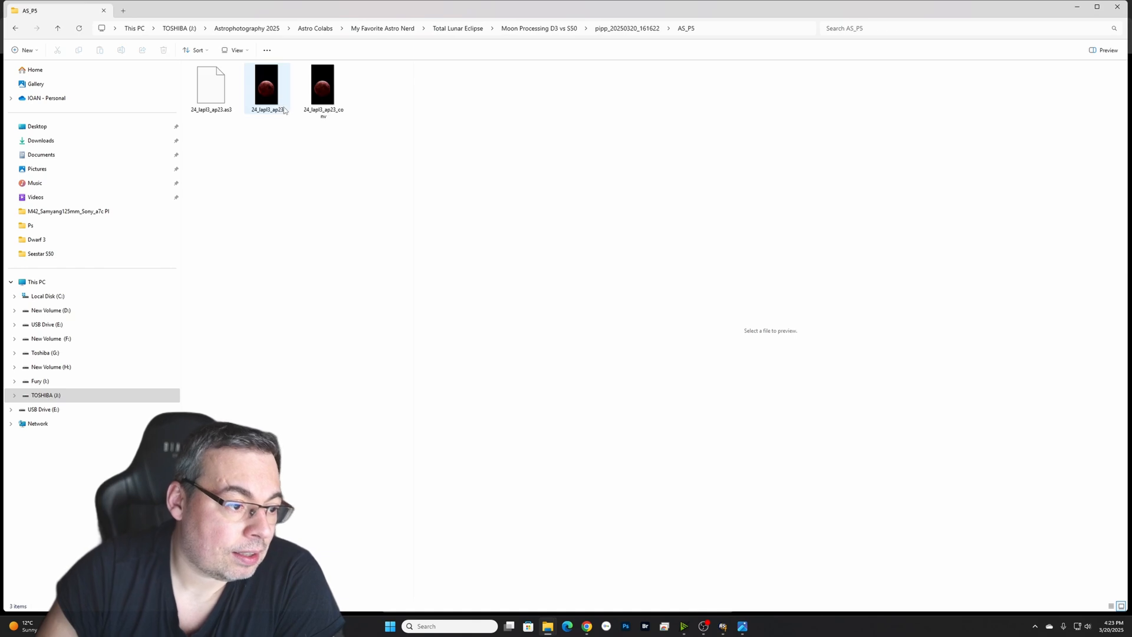
{"action": "double_click", "coordinate": [266, 85]}
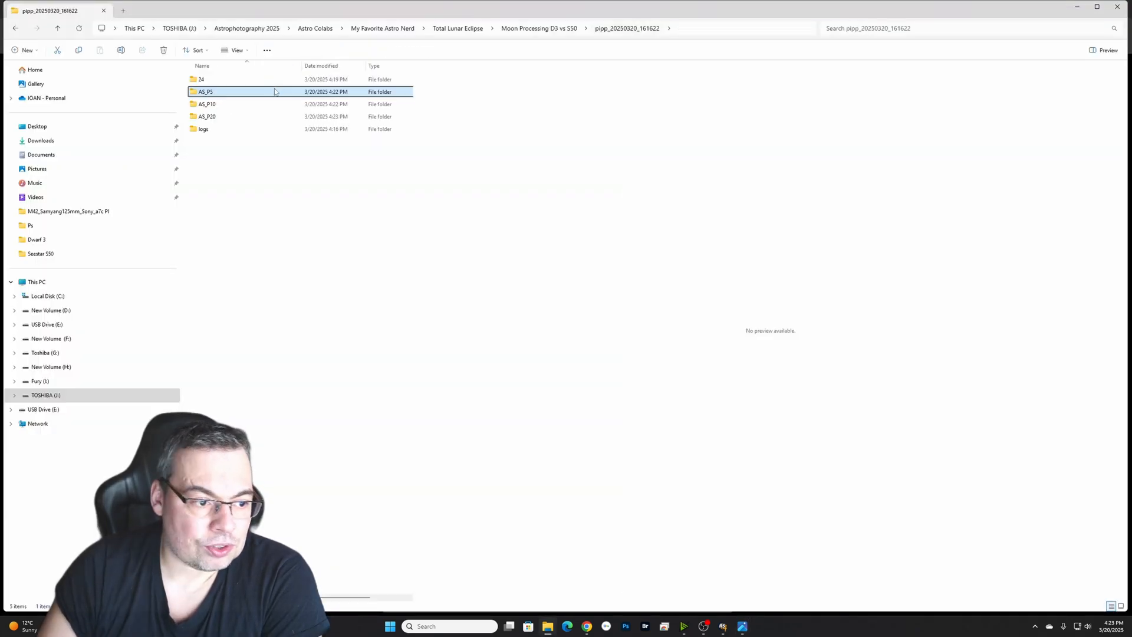
{"action": "double_click", "coordinate": [207, 104]}
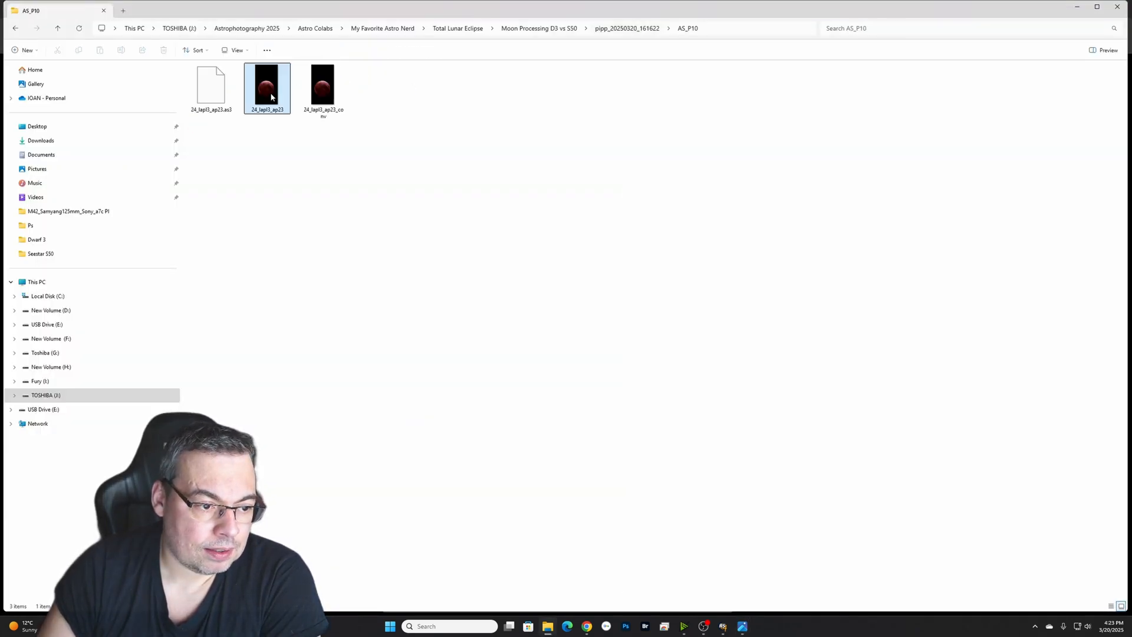
{"action": "double_click", "coordinate": [267, 87]}
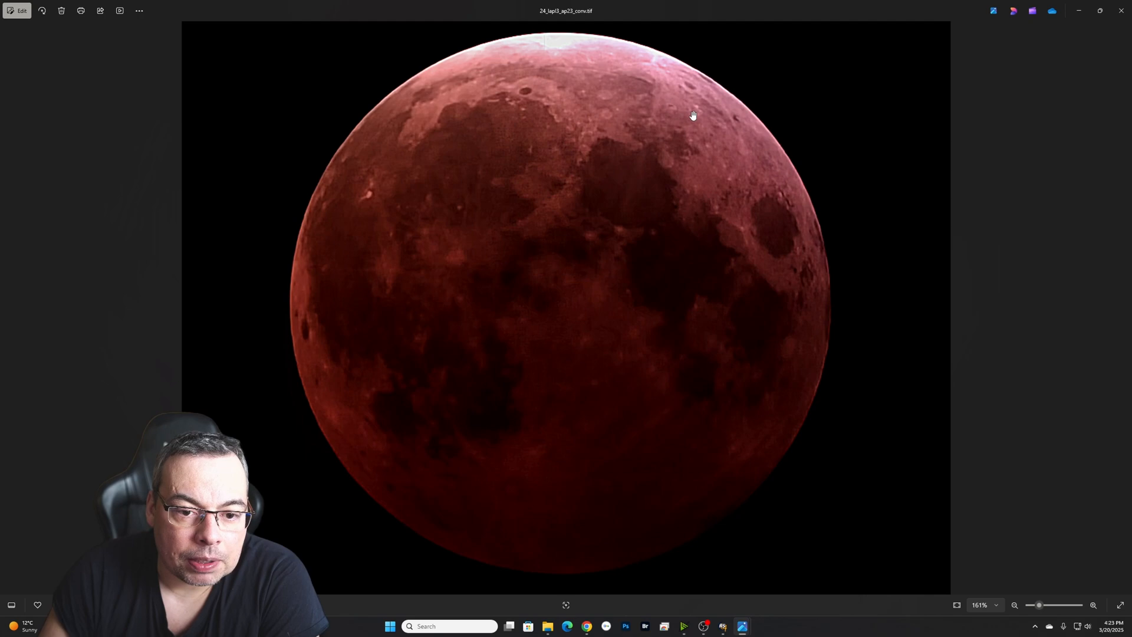
{"action": "scroll", "scroll_direction": "down", "scroll_amount": 3}
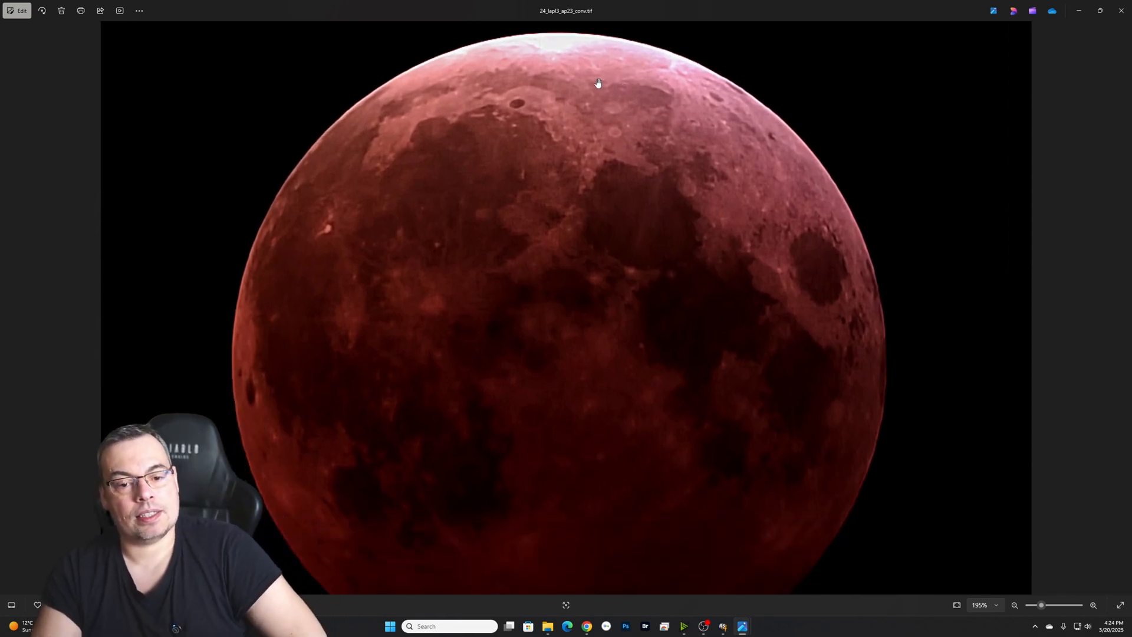
{"action": "mouse_move", "coordinate": [450, 382]}
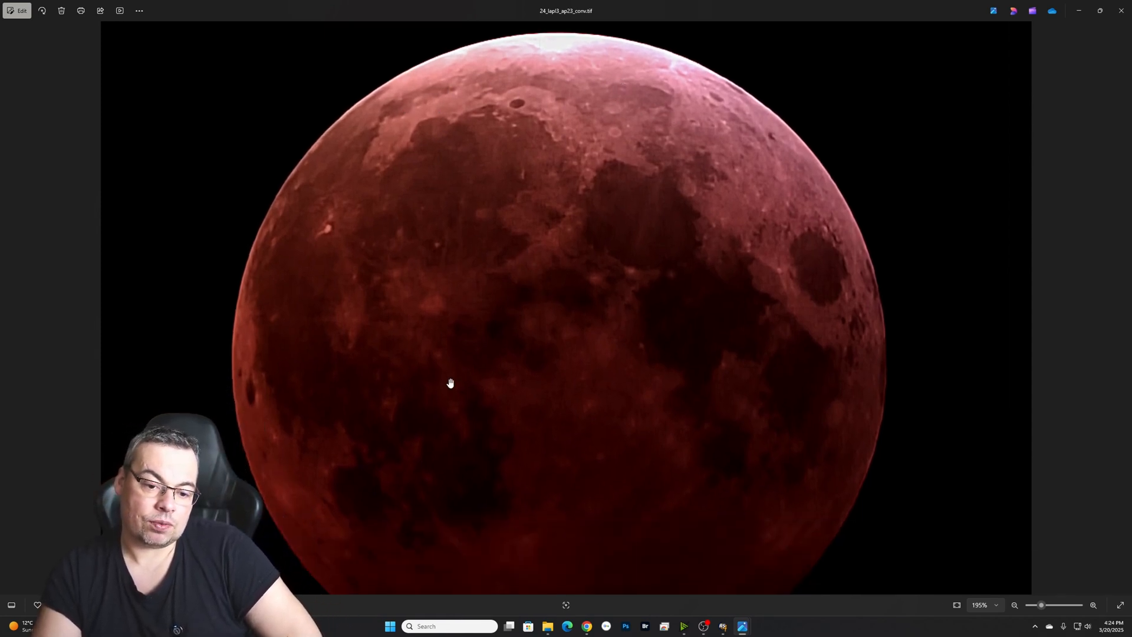
{"action": "scroll", "scroll_direction": "down", "scroll_amount": 3}
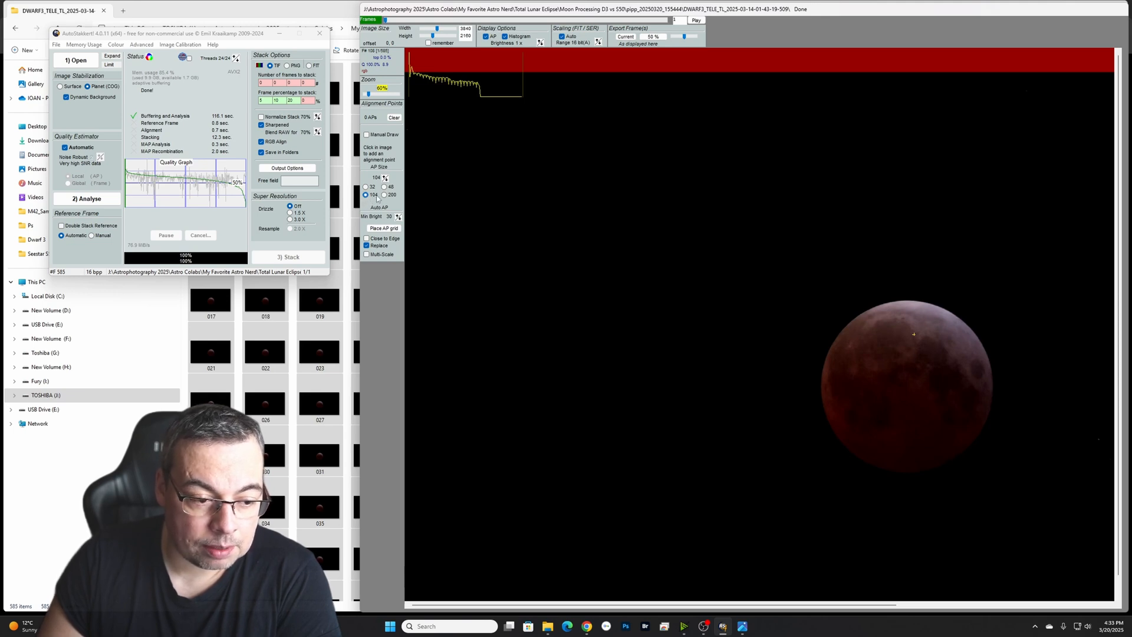
- Place an AP grid on the analysed Dwarf 3 Moon and stack its frames
{"action": "left_click", "coordinate": [383, 228]}
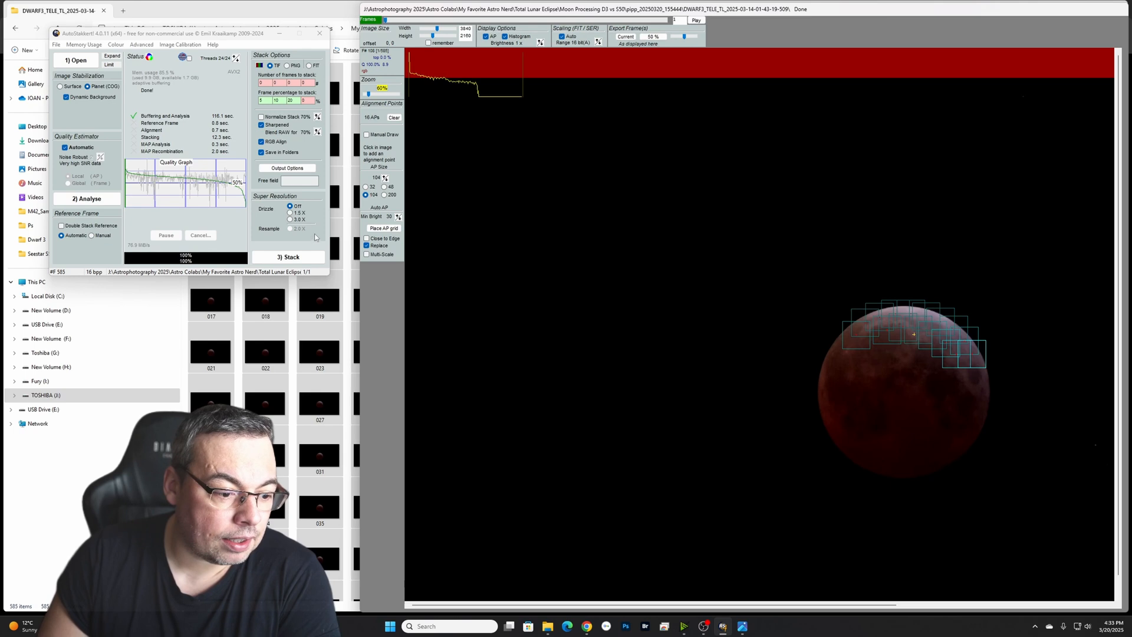
{"action": "left_click", "coordinate": [288, 257]}
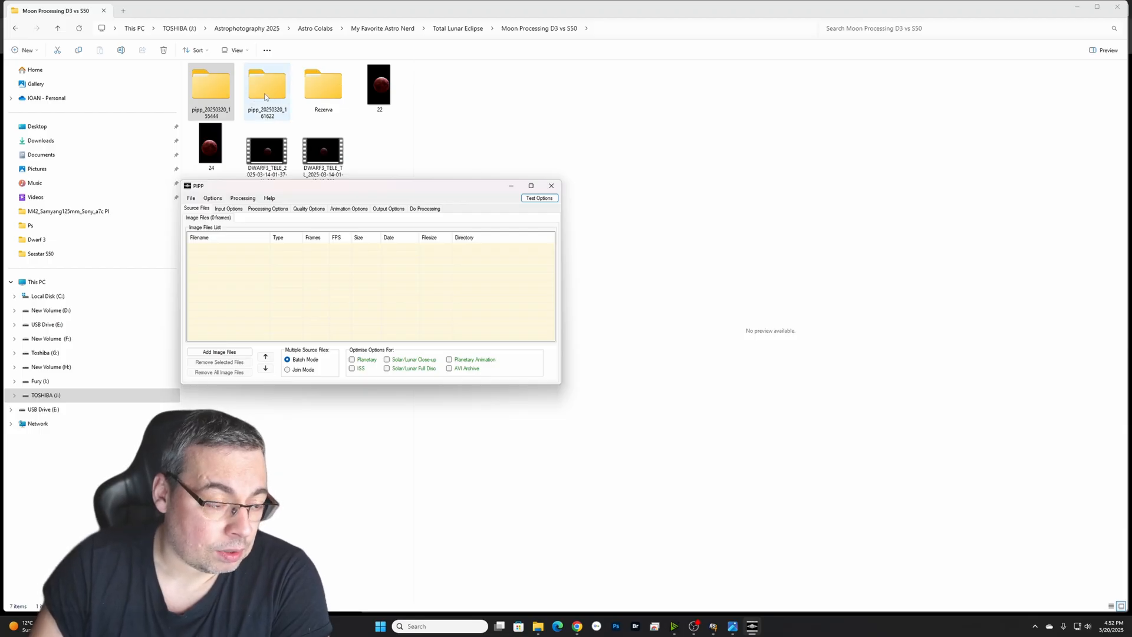
- Leave the empty PIPP window for the Dwarf 3 stacking output folders
{"action": "left_click", "coordinate": [379, 87]}
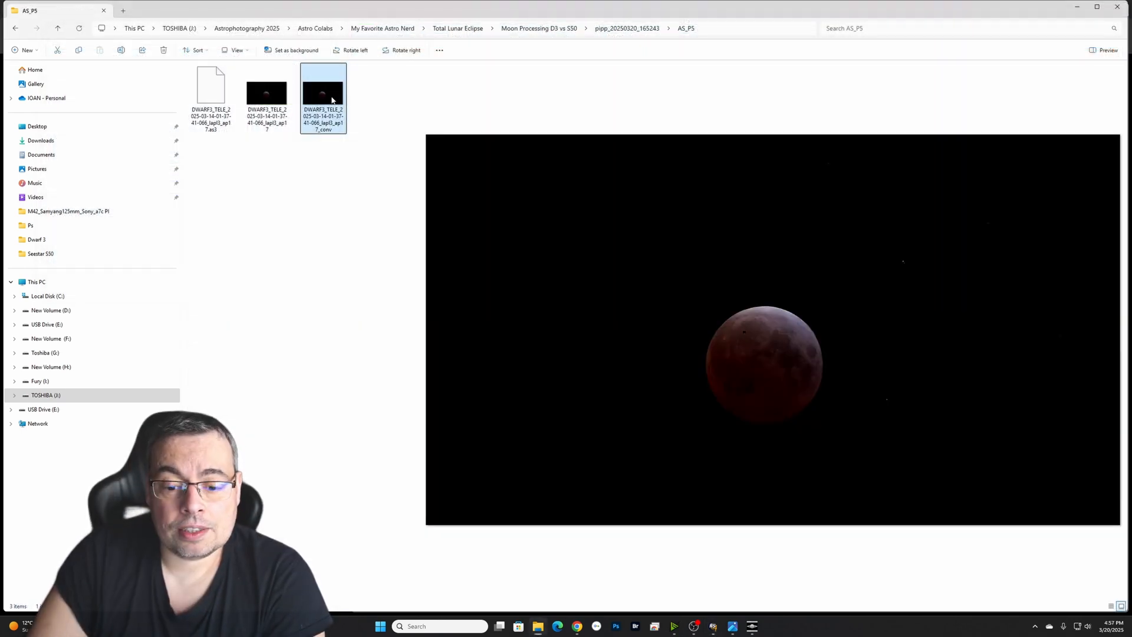
- Open the 5 percent Dwarf 3 stacked _conv.tif from AS_P5
{"action": "double_click", "coordinate": [323, 90]}
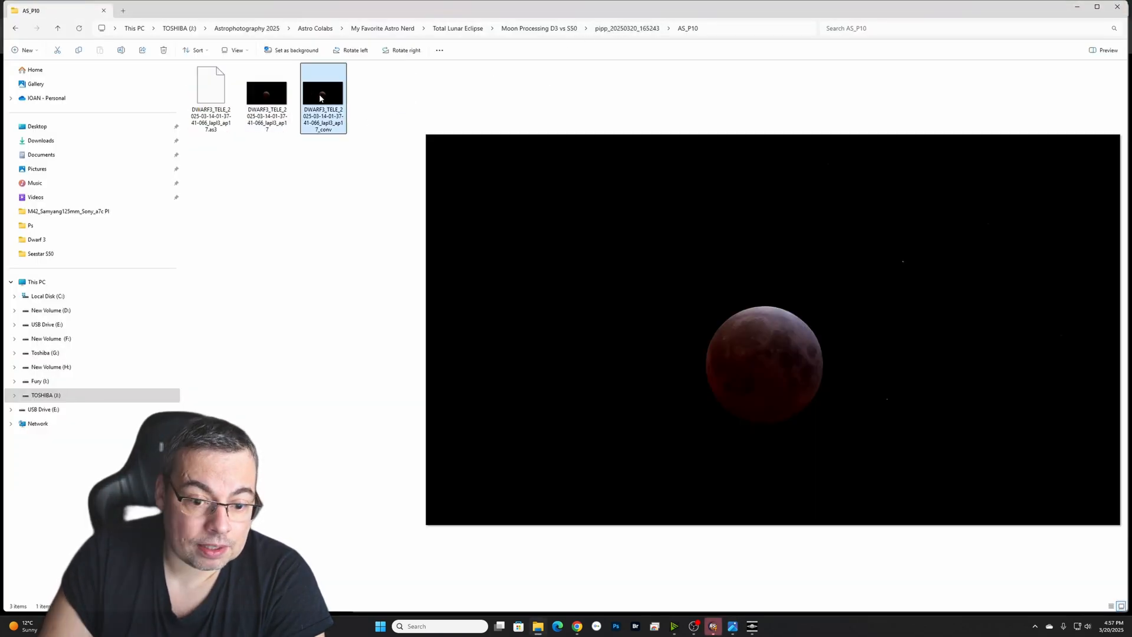
- Open the 10 percent Dwarf 3 _conv.tif in Photos and zoom in on the Moon
{"action": "double_click", "coordinate": [322, 93]}
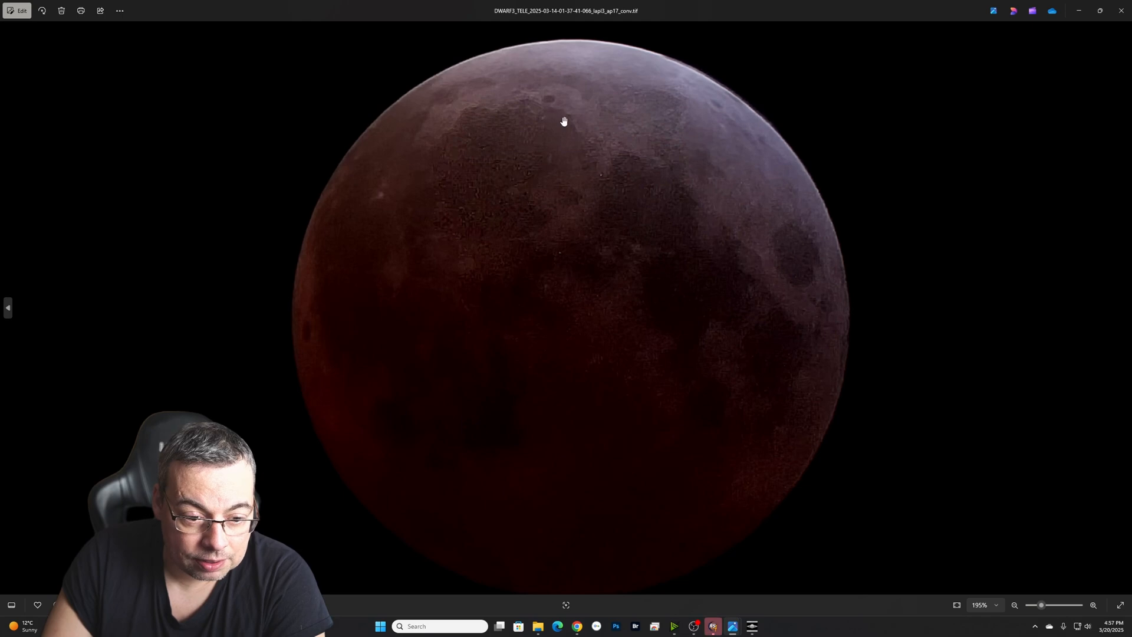
{"action": "mouse_move", "coordinate": [653, 417]}
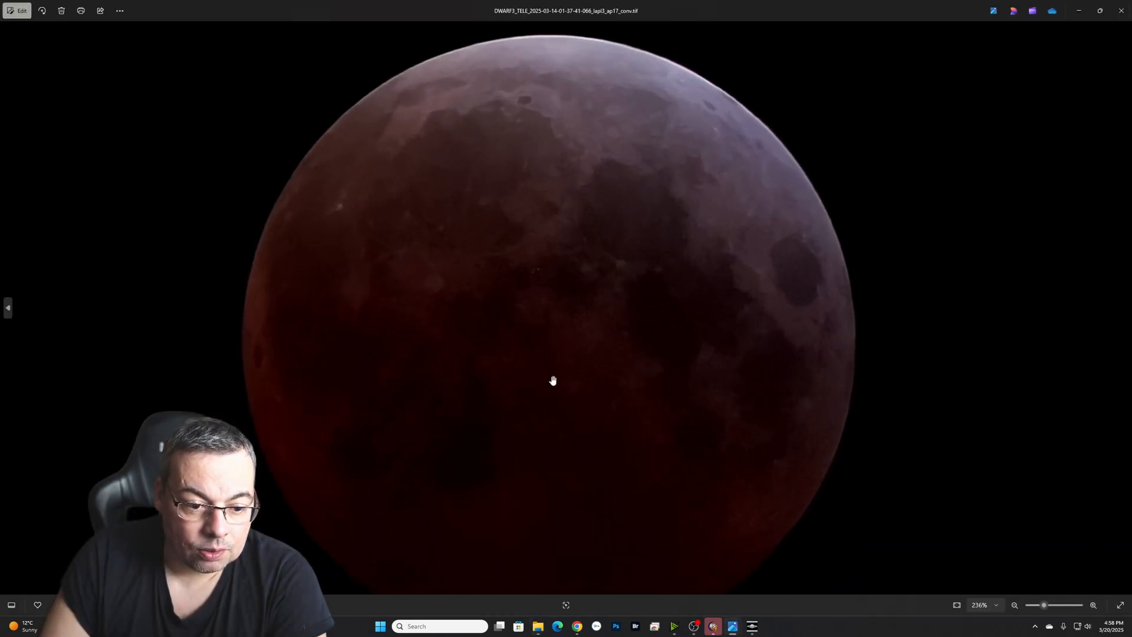
{"action": "scroll", "scroll_direction": "down", "scroll_amount": 3}
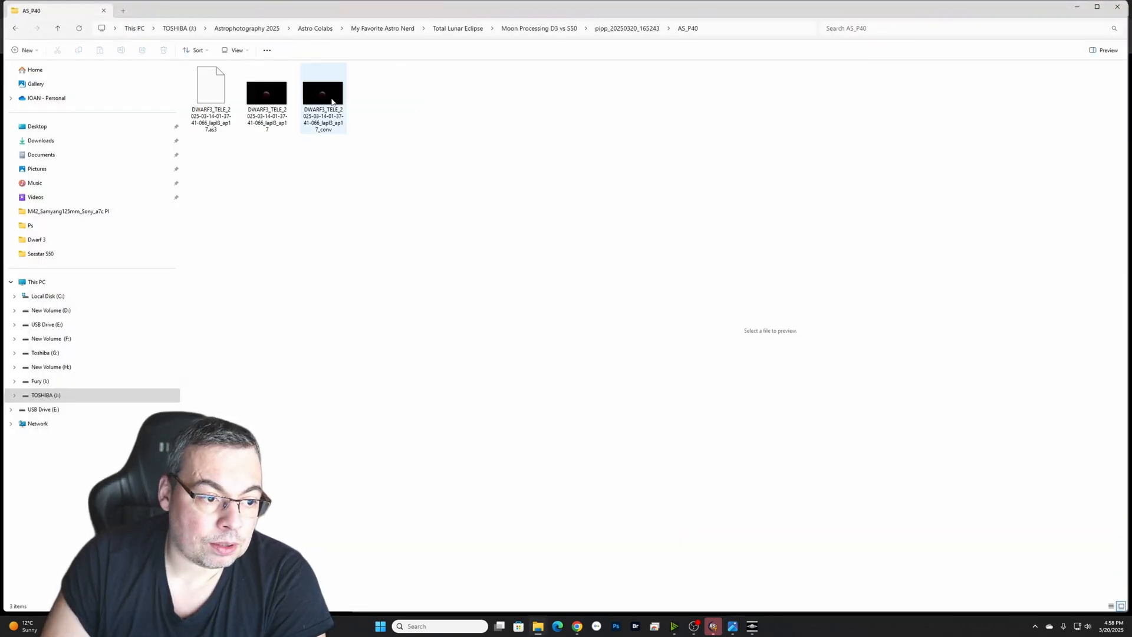
- Open the 40 percent Dwarf 3 stacked _conv.tif from AS_P40
{"action": "double_click", "coordinate": [323, 92]}
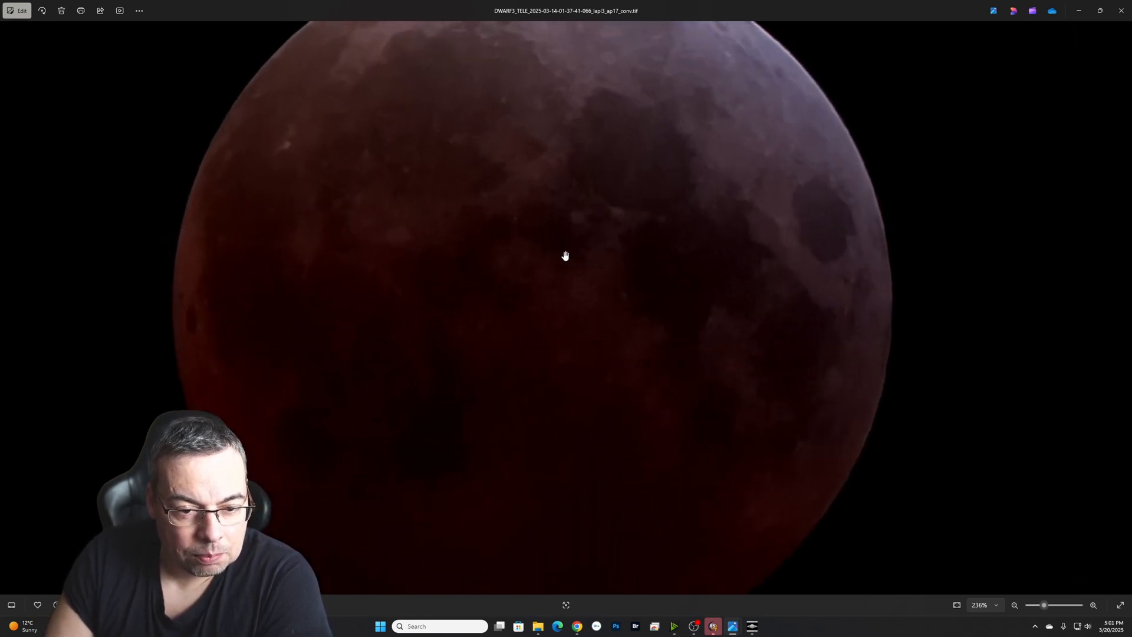
- Zoom in on the 40 percent Dwarf 3 Moon, then back out to the full red Moon
{"action": "scroll", "scroll_direction": "down", "scroll_amount": 3}
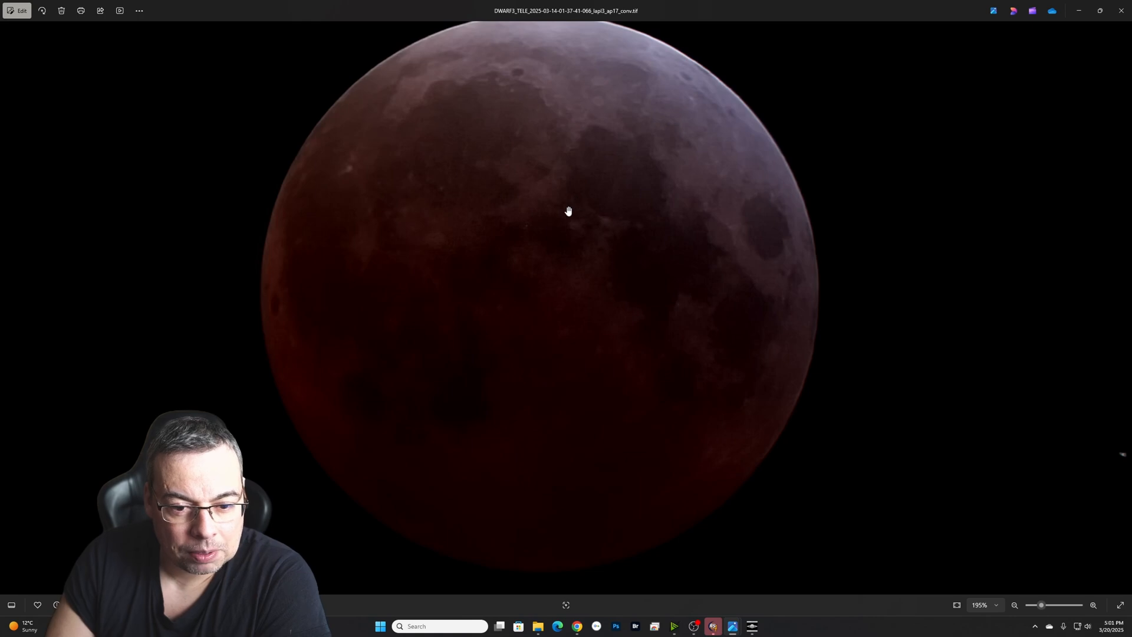
{"action": "scroll", "scroll_direction": "down", "scroll_amount": 3}
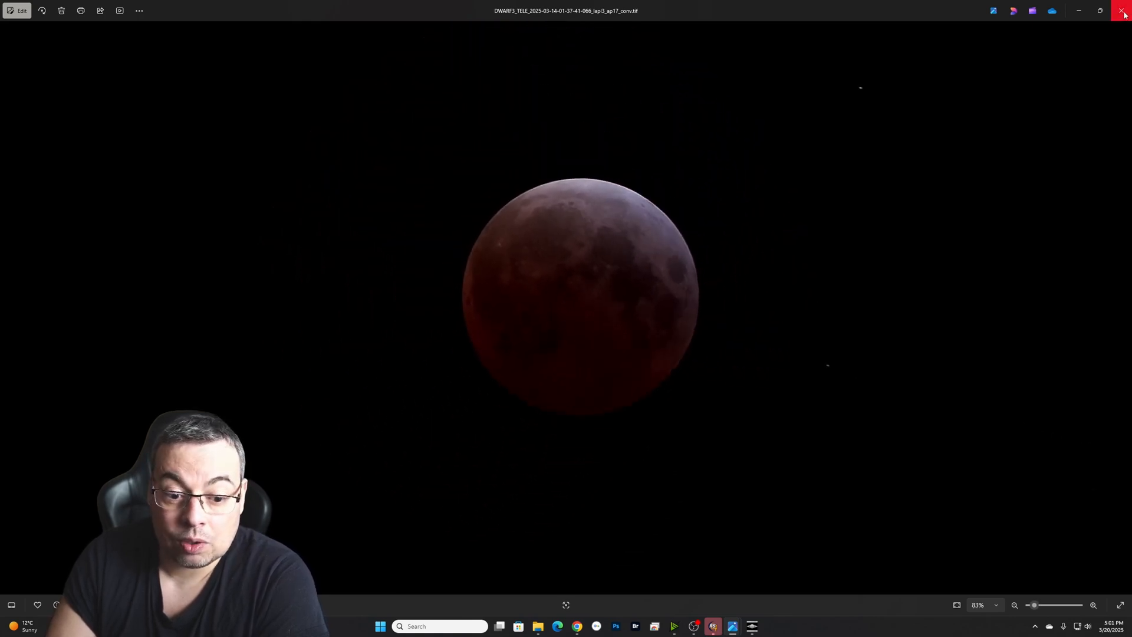
- Close Photos and launch Filter > Camera Raw Filter on the Background copy layer
{"action": "left_click", "coordinate": [1124, 10]}
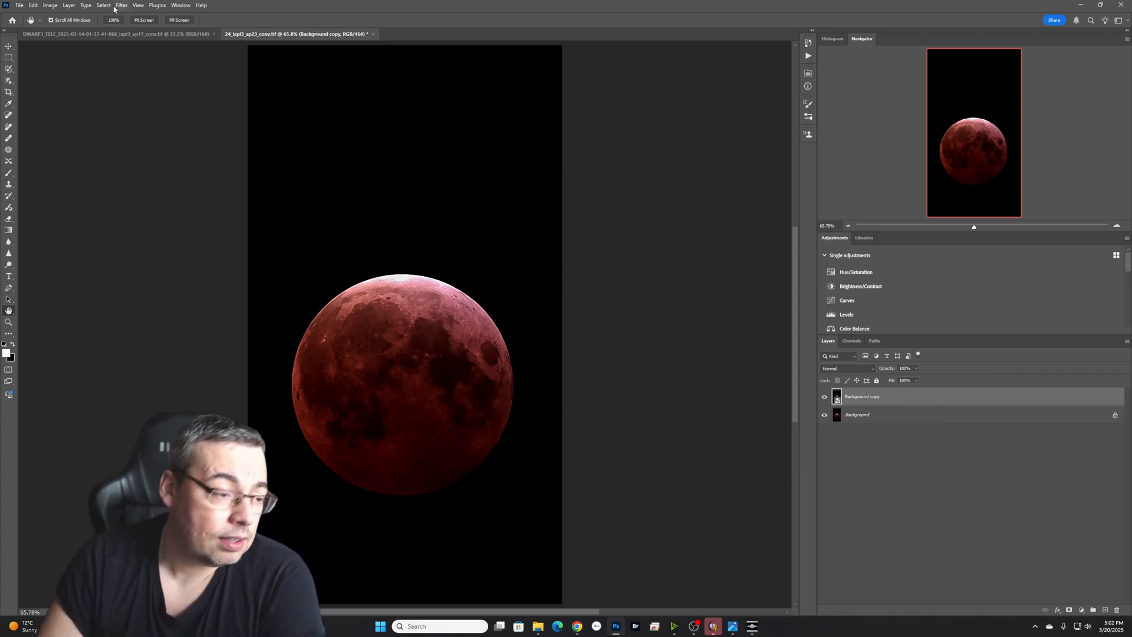
{"action": "left_click", "coordinate": [121, 5]}
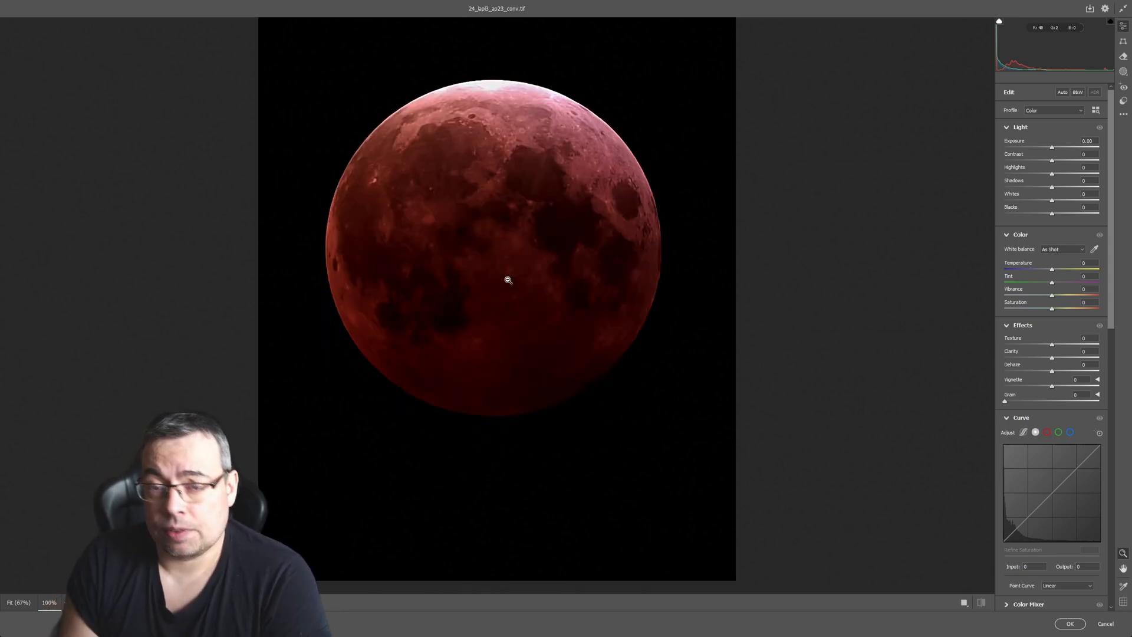
- Sharpen the 24_lapl3_ap23_conv Moon with Sharpening 50 and Masking 30
{"action": "scroll", "scroll_direction": "down", "scroll_amount": 3}
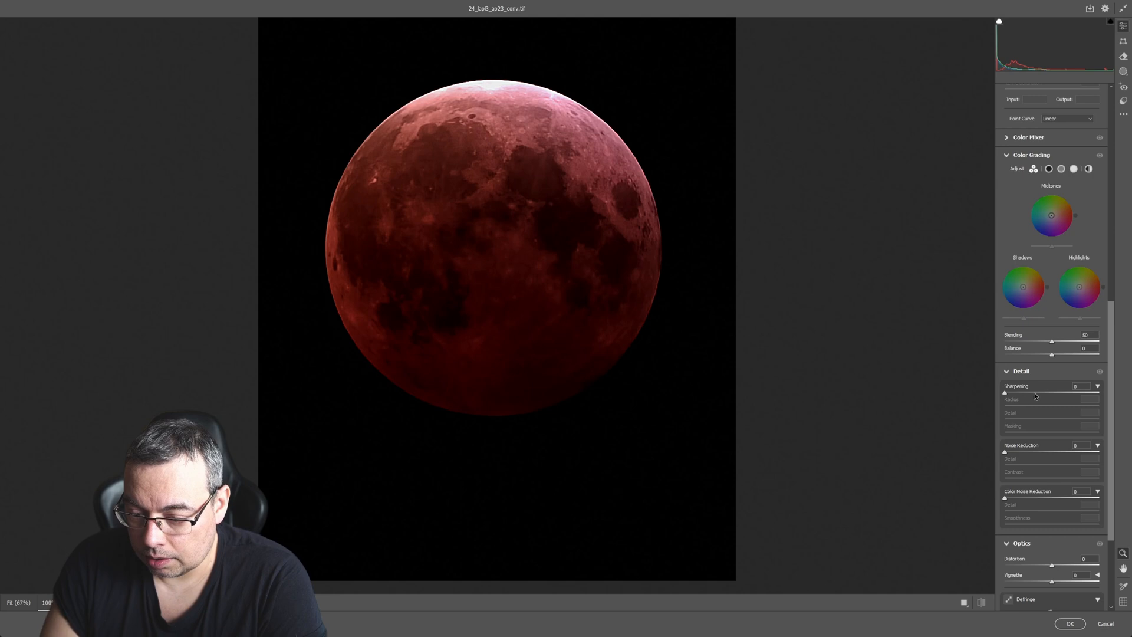
{"action": "left_click_drag", "start_coordinate": [1002, 393], "coordinate": [1073, 393]}
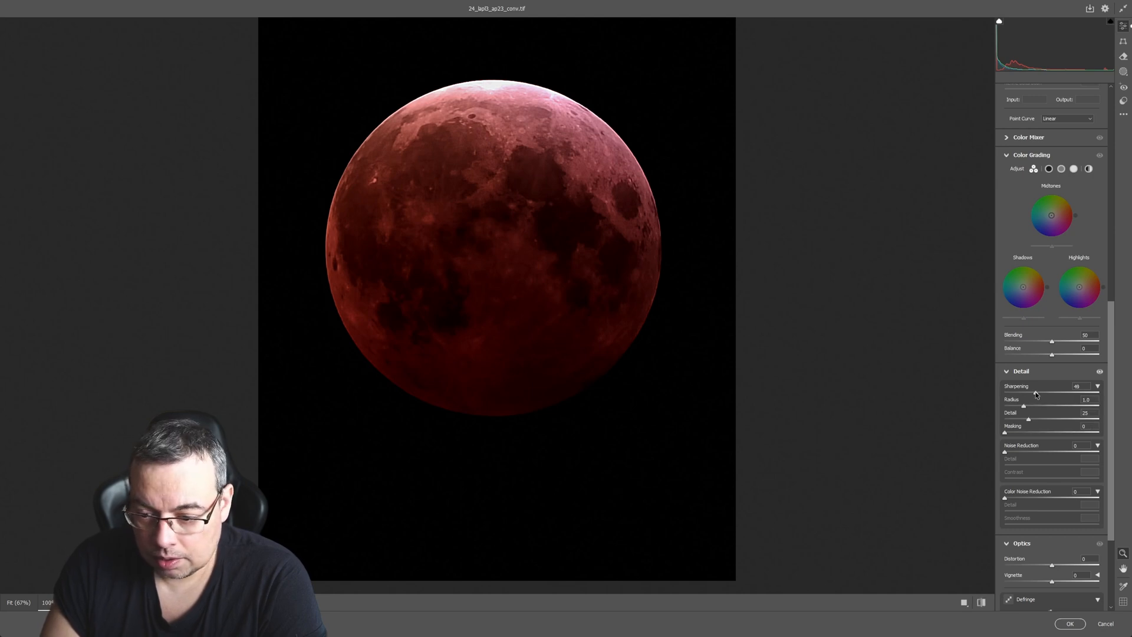
{"action": "left_click_drag", "start_coordinate": [1004, 431], "coordinate": [1053, 431]}
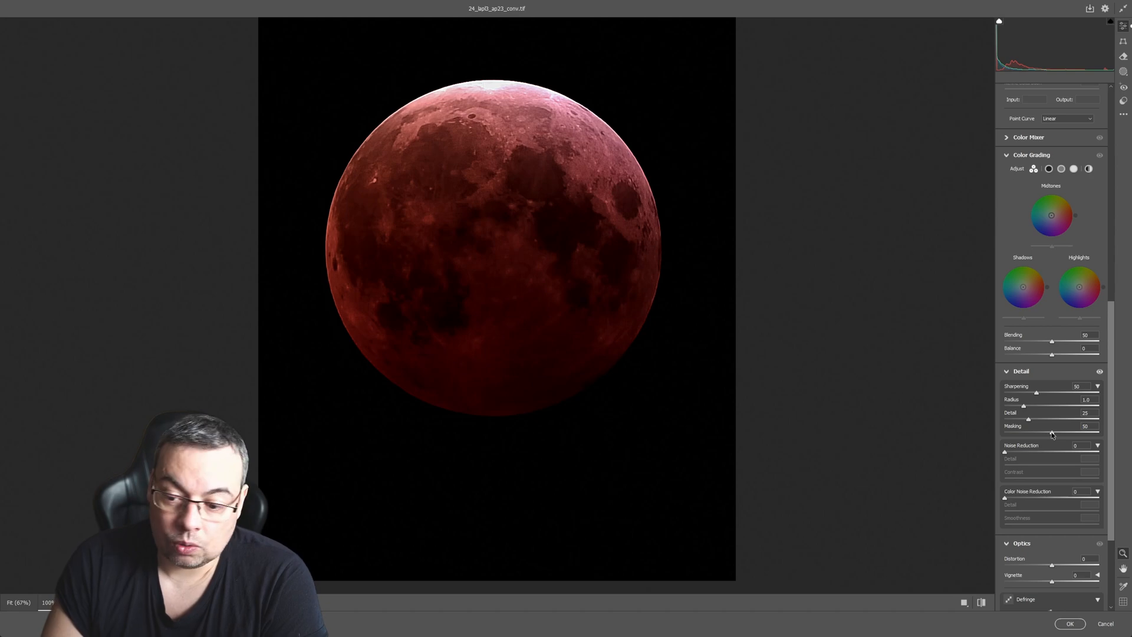
{"action": "left_click_drag", "start_coordinate": [1055, 392], "coordinate": [1038, 392]}
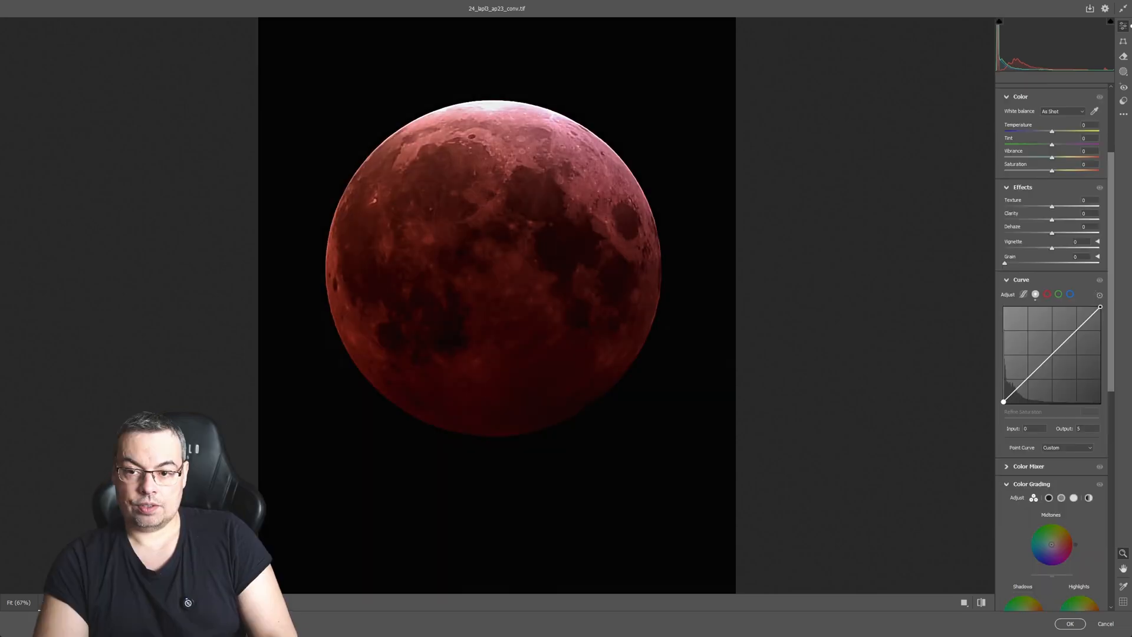
- Lift dark tones on the curve, set Highlights −22 and Shadows +64, and apply
{"action": "left_click_drag", "start_coordinate": [1003, 401], "coordinate": [1017, 388]}
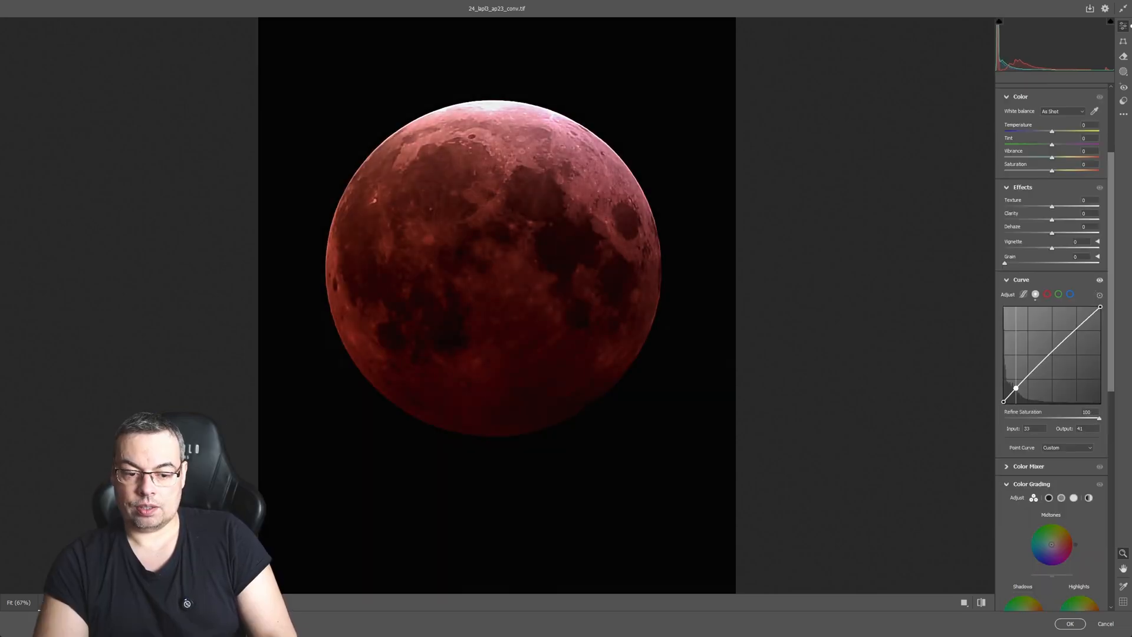
{"action": "left_click_drag", "start_coordinate": [1016, 388], "coordinate": [1022, 383]}
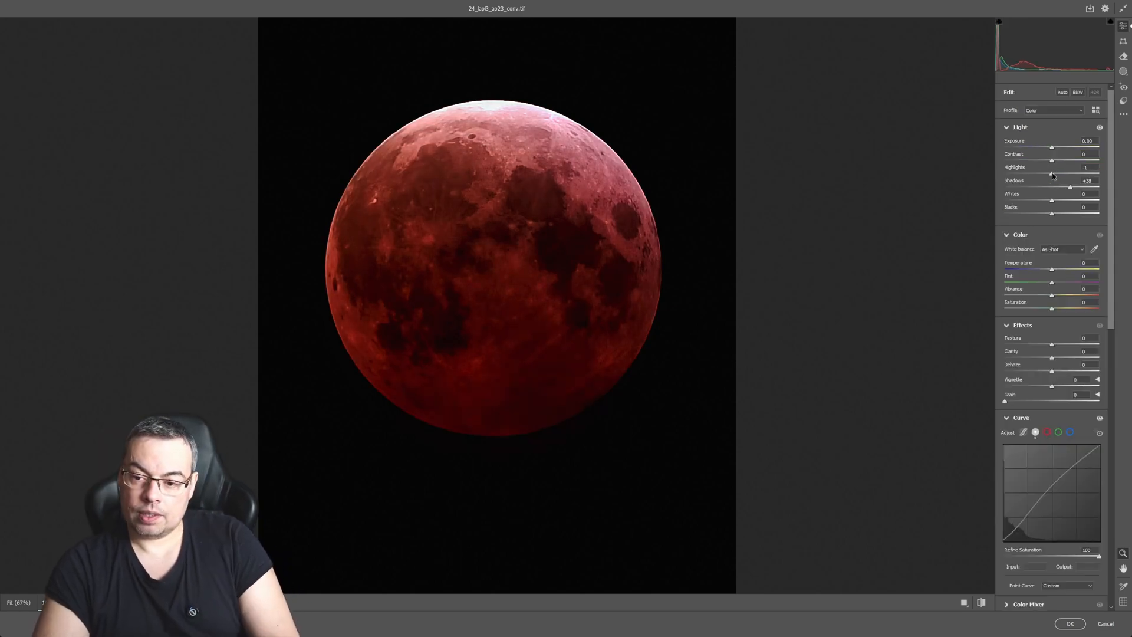
{"action": "left_click_drag", "start_coordinate": [1052, 173], "coordinate": [1040, 173]}
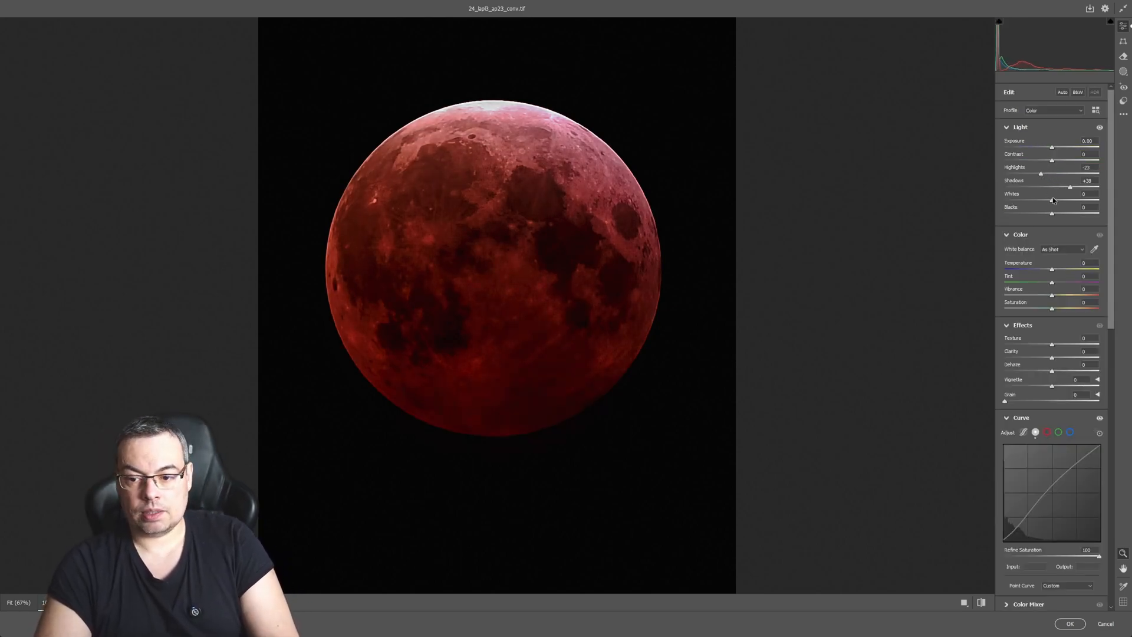
{"action": "left_click_drag", "start_coordinate": [1068, 186], "coordinate": [1083, 186]}
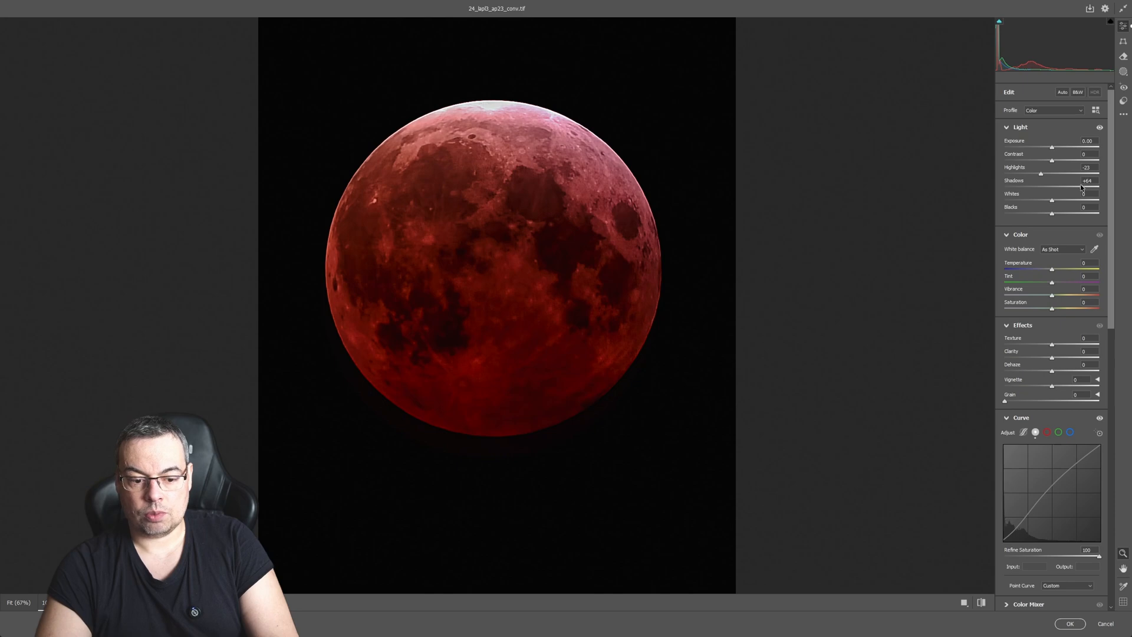
{"action": "left_click", "coordinate": [1069, 623]}
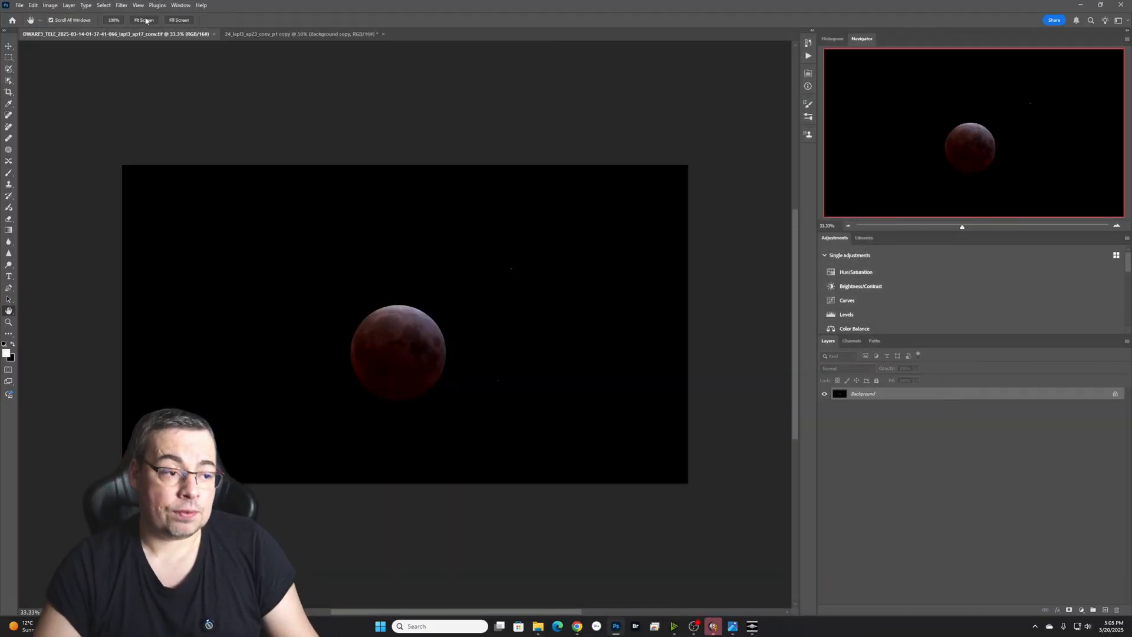
- Open the Dwarf 3 Background layer's context menu to duplicate the layer
{"action": "right_click", "coordinate": [862, 394]}
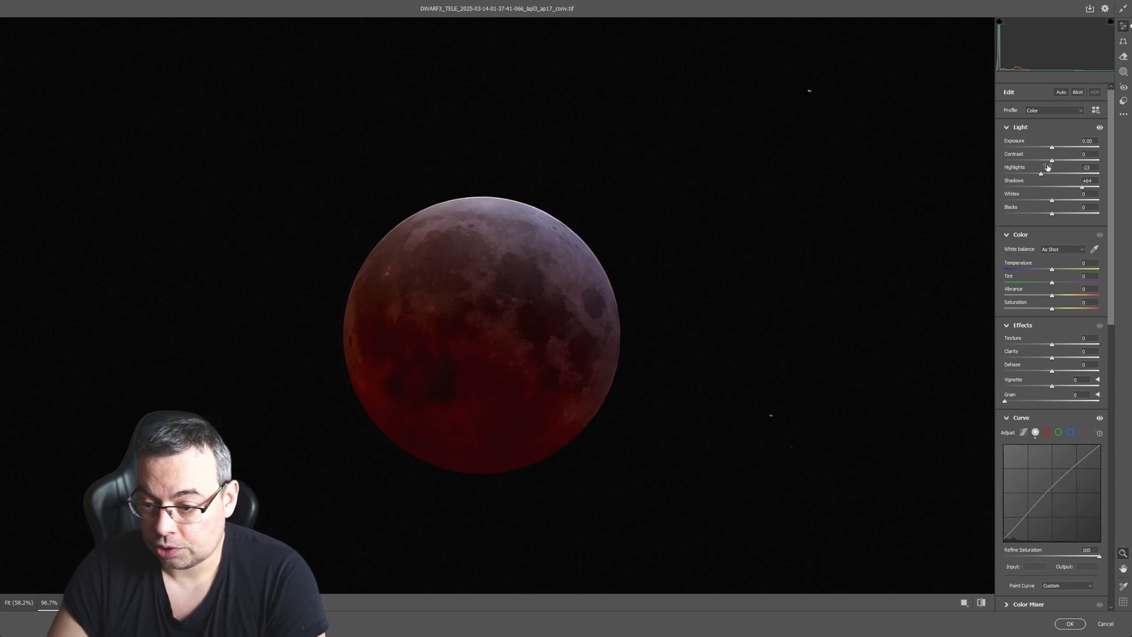
- Set Highlights 0, Contrast +10 and Shadows +100 on the Dwarf 3 moon, brightening midtones
{"action": "left_click_drag", "start_coordinate": [1048, 167], "coordinate": [1054, 167]}
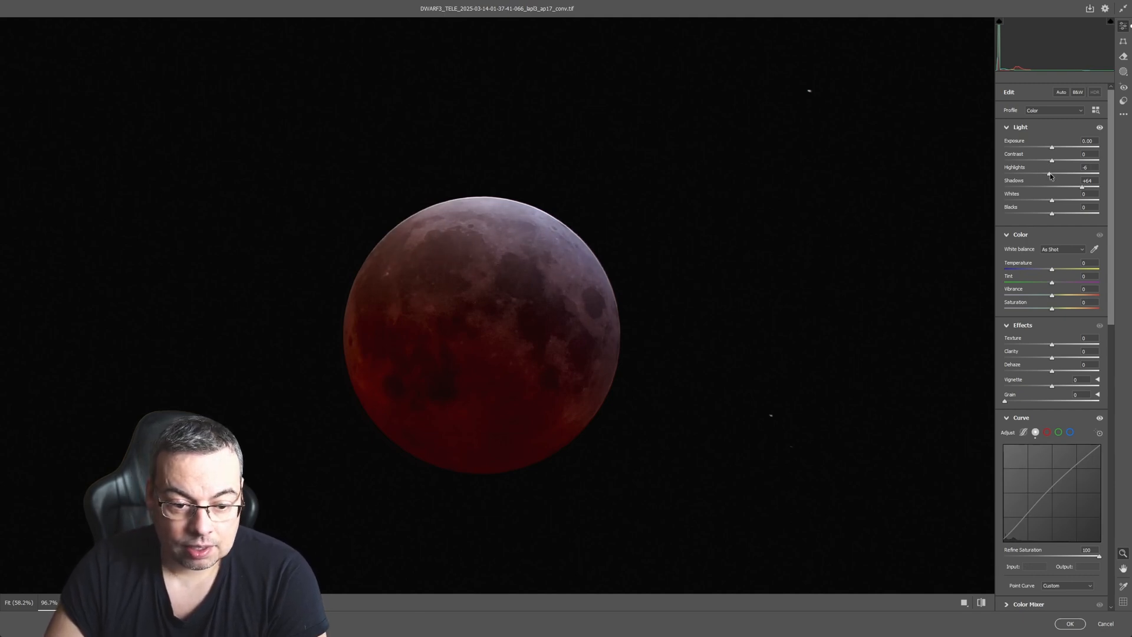
{"action": "left_click_drag", "start_coordinate": [1049, 171], "coordinate": [1054, 172]}
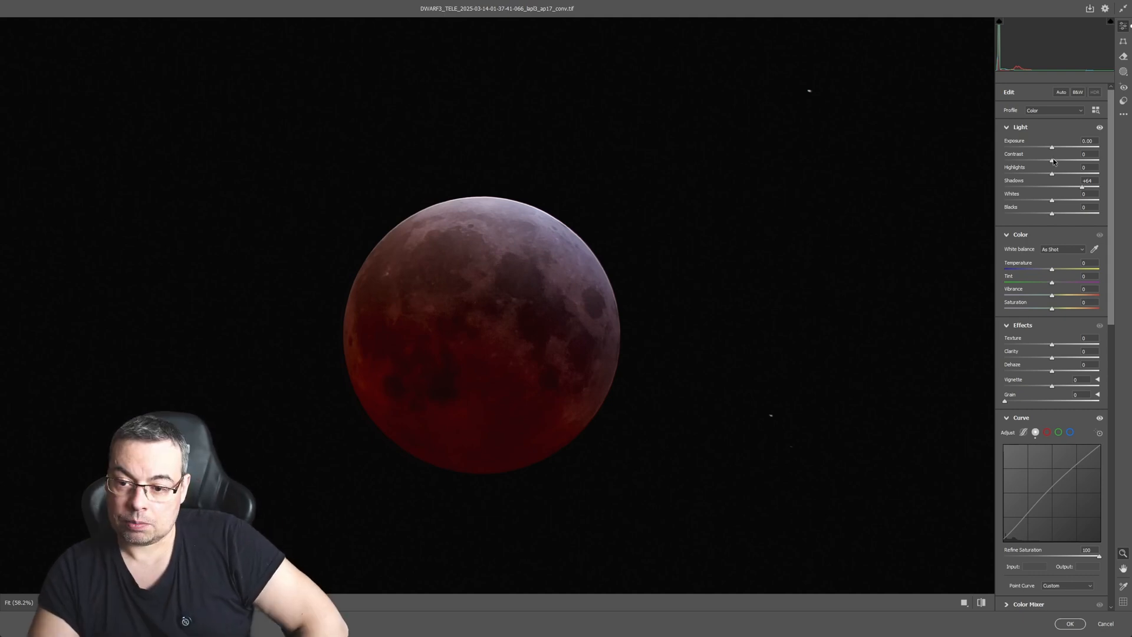
{"action": "left_click_drag", "start_coordinate": [1052, 159], "coordinate": [1062, 158]}
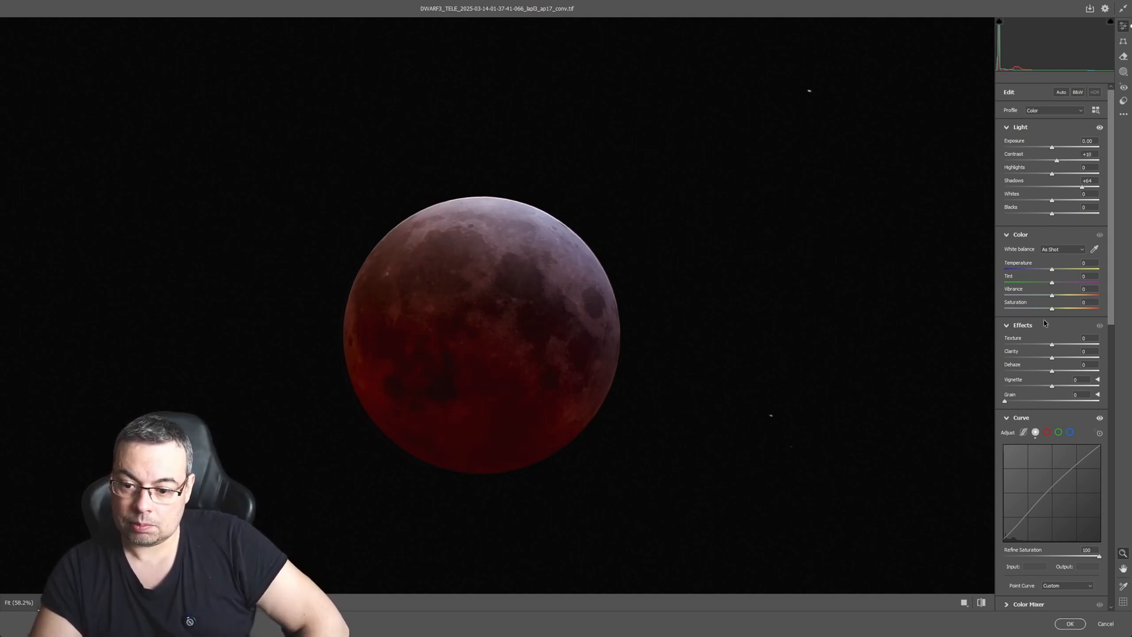
{"action": "left_click_drag", "start_coordinate": [1010, 525], "coordinate": [1036, 502]}
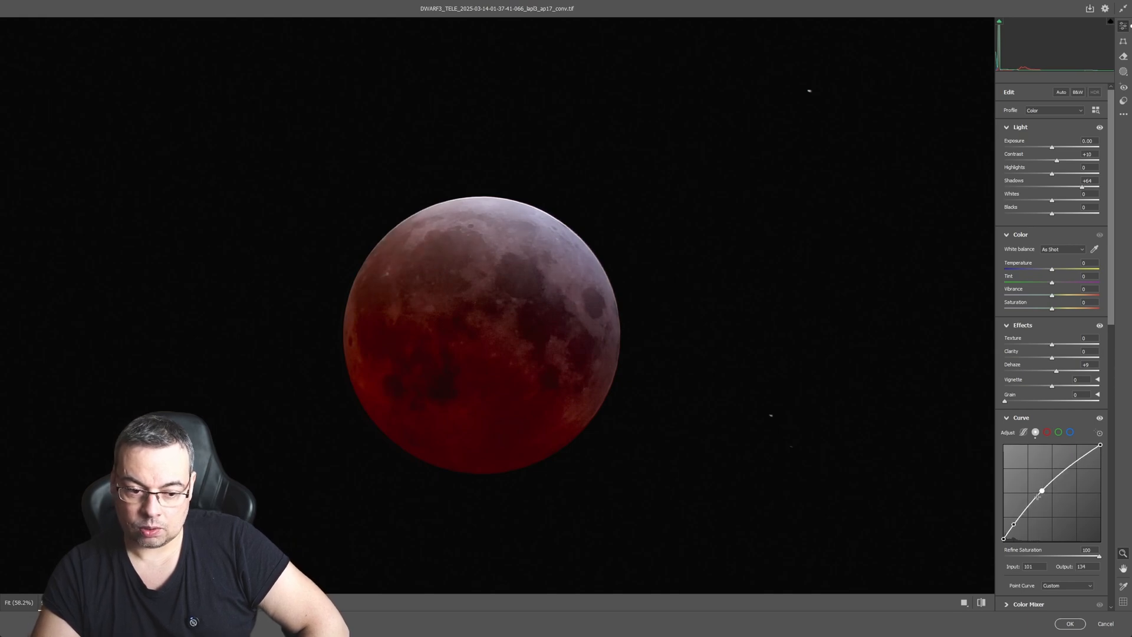
{"action": "left_click_drag", "start_coordinate": [1042, 491], "coordinate": [1020, 511]}
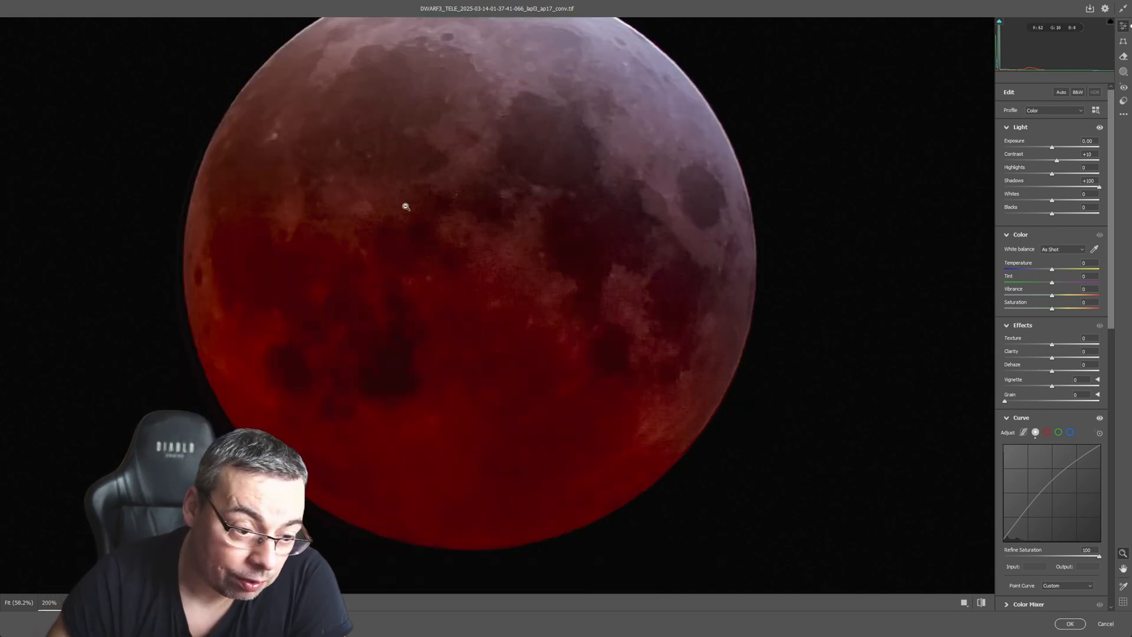
{"action": "mouse_move", "coordinate": [550, 239]}
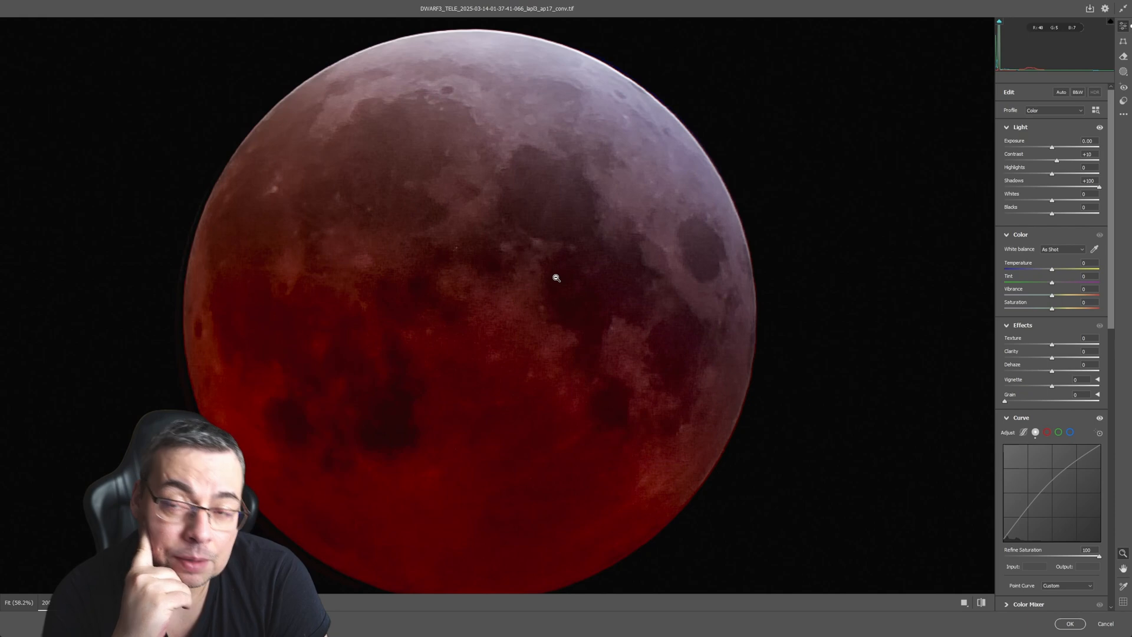
- Confirm the Camera Raw edits so they apply to the Dwarf 3 layer copy
{"action": "left_click", "coordinate": [1069, 623]}
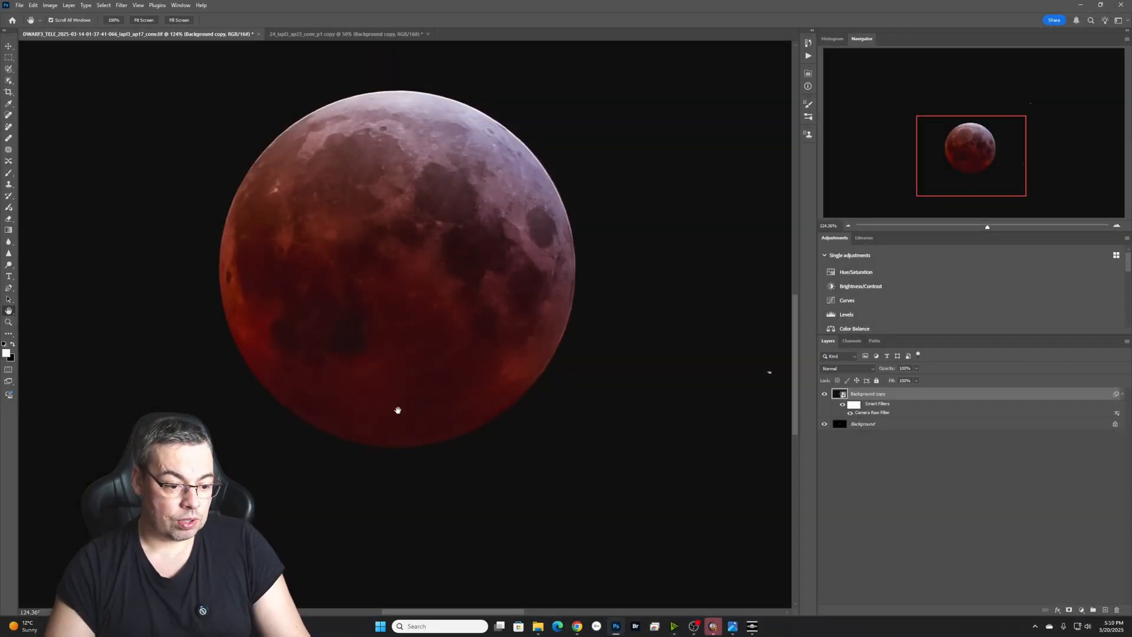
{"action": "mouse_move", "coordinate": [427, 326]}
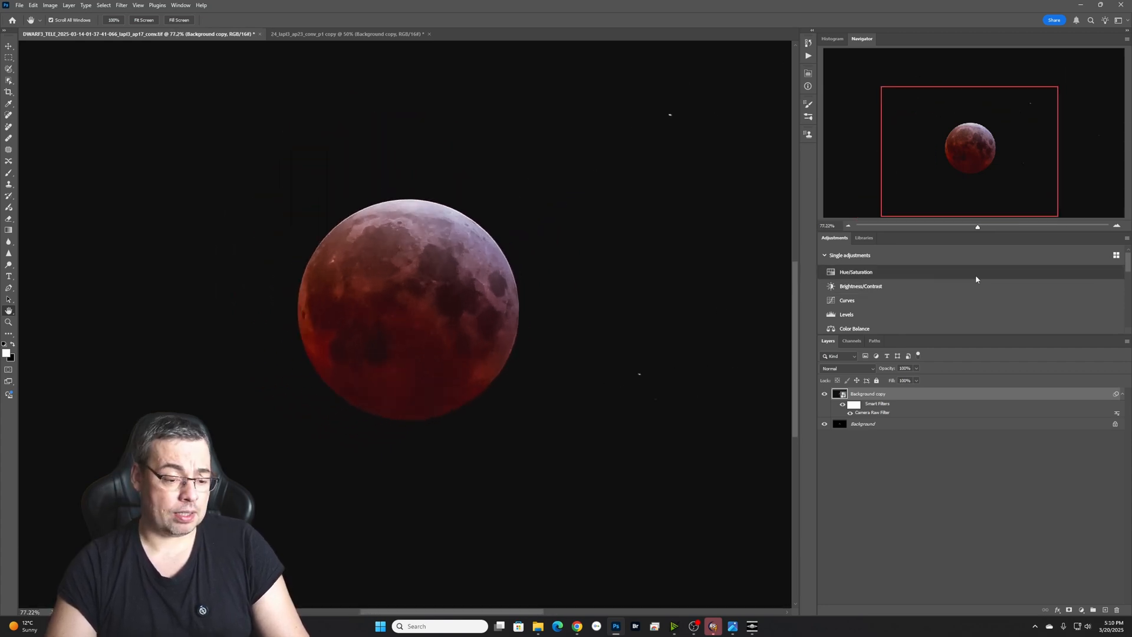
{"action": "mouse_move", "coordinate": [971, 277]}
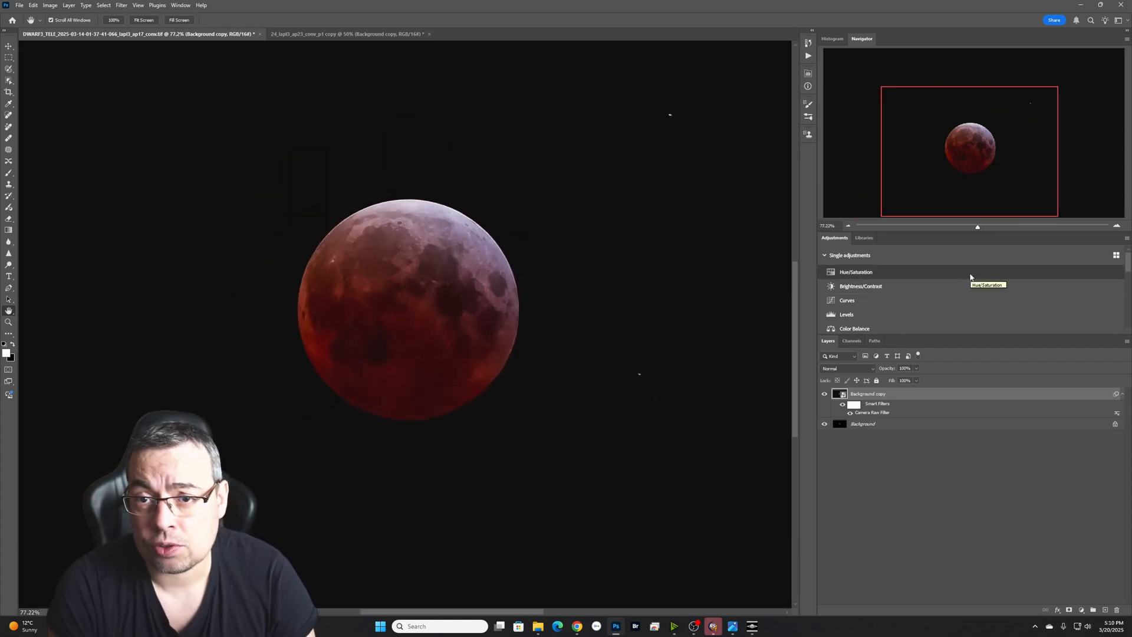